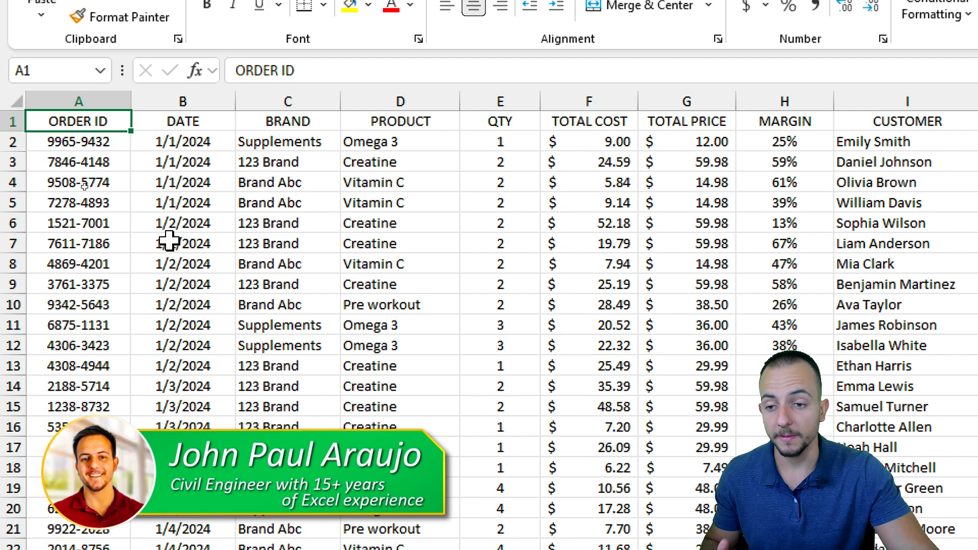
pyautogui.moveTo(415, 290)
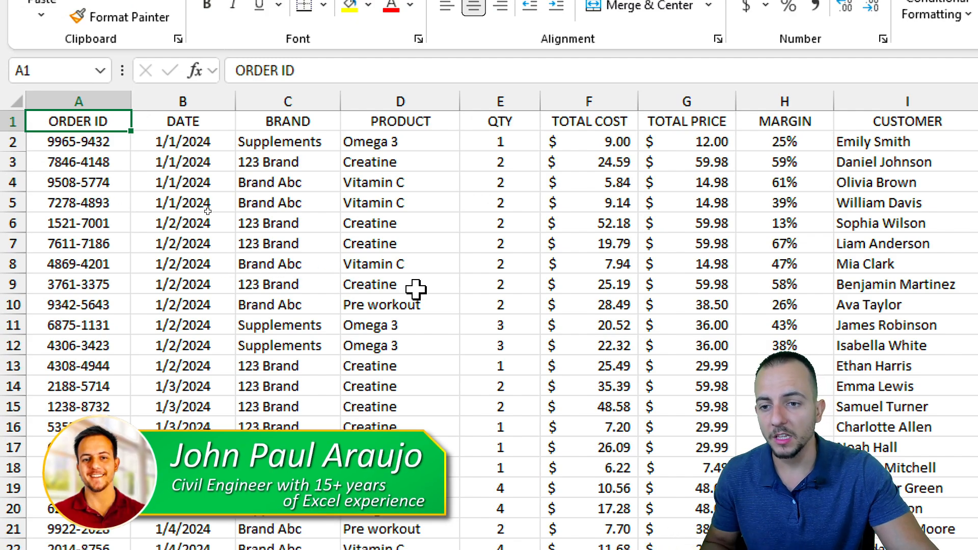
pyautogui.moveTo(218, 261)
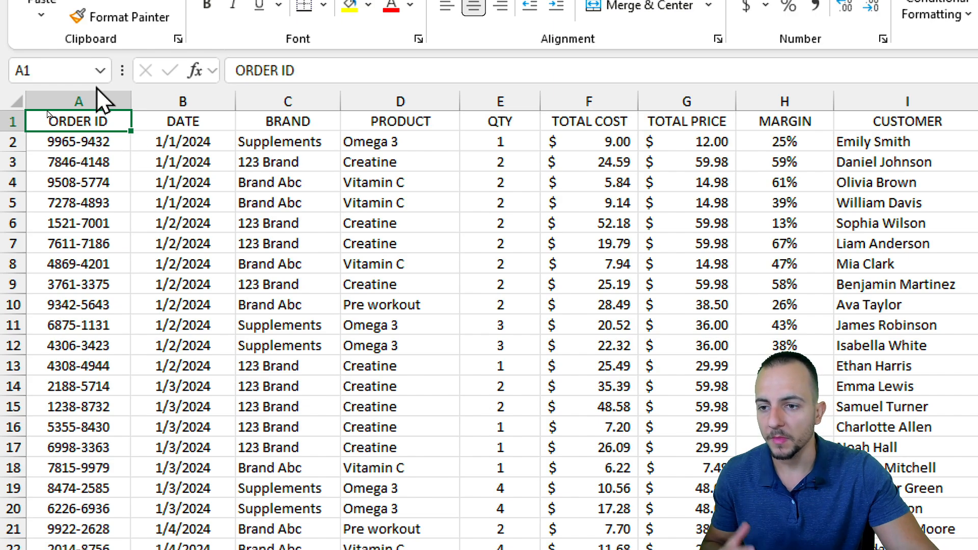
# Step: Convert the order data range into an Excel table with headers
pyautogui.click(287, 100)
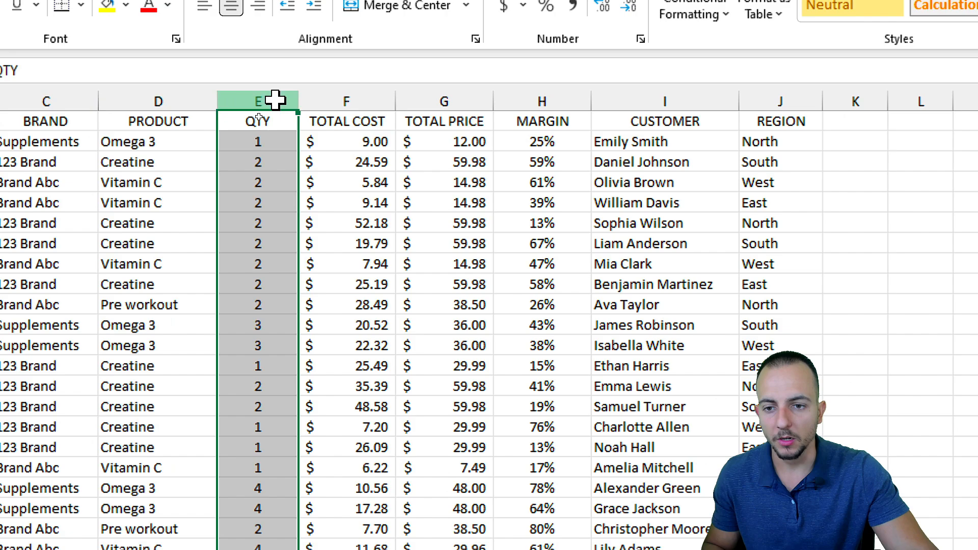
pyautogui.click(542, 101)
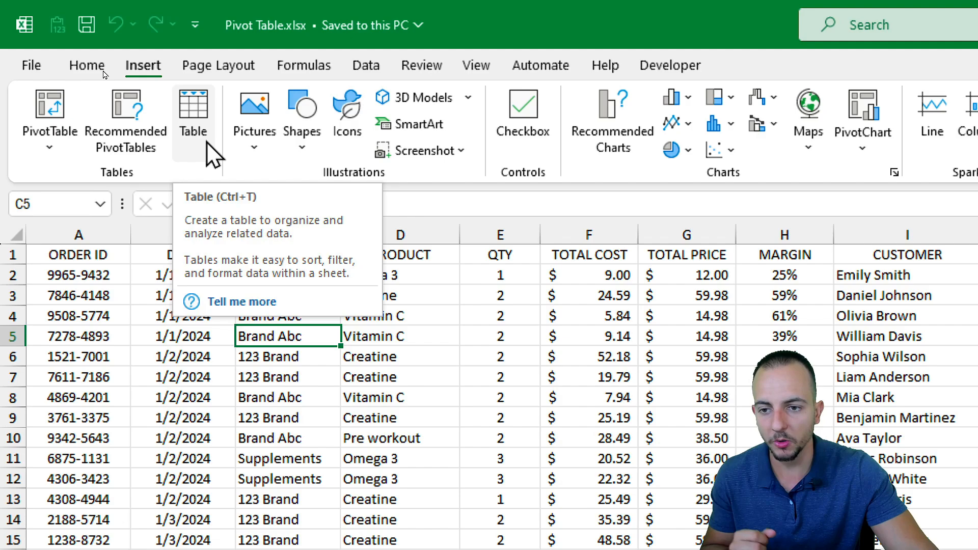
pyautogui.click(193, 104)
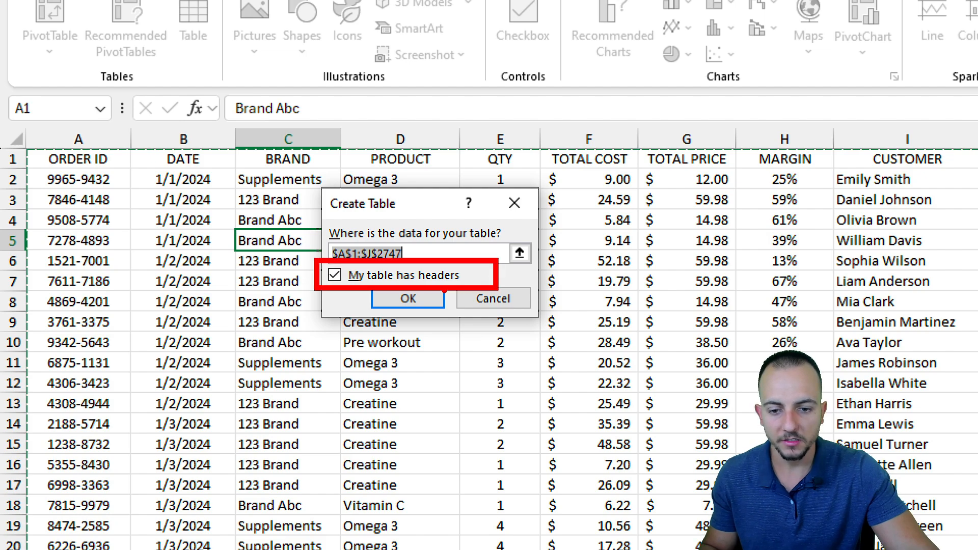
pyautogui.click(408, 299)
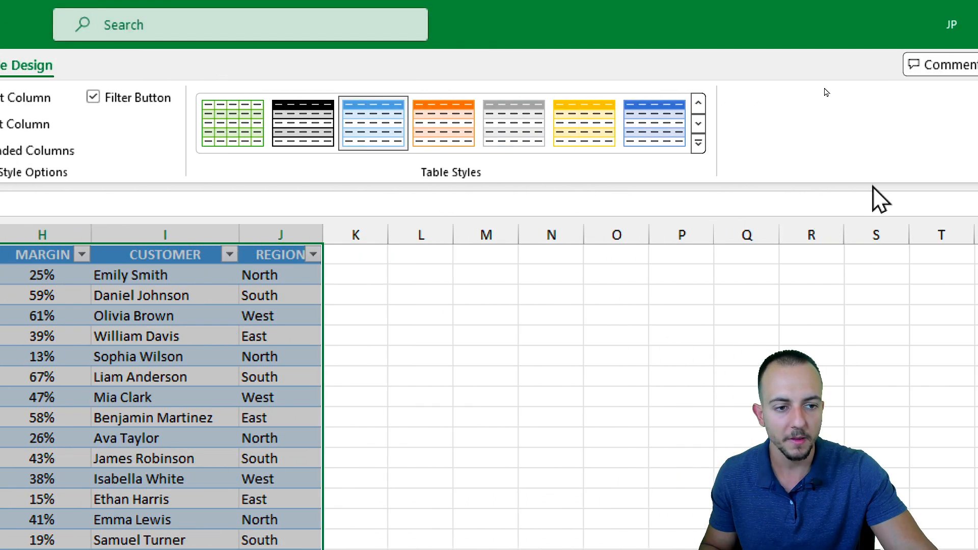
pyautogui.moveTo(652, 145)
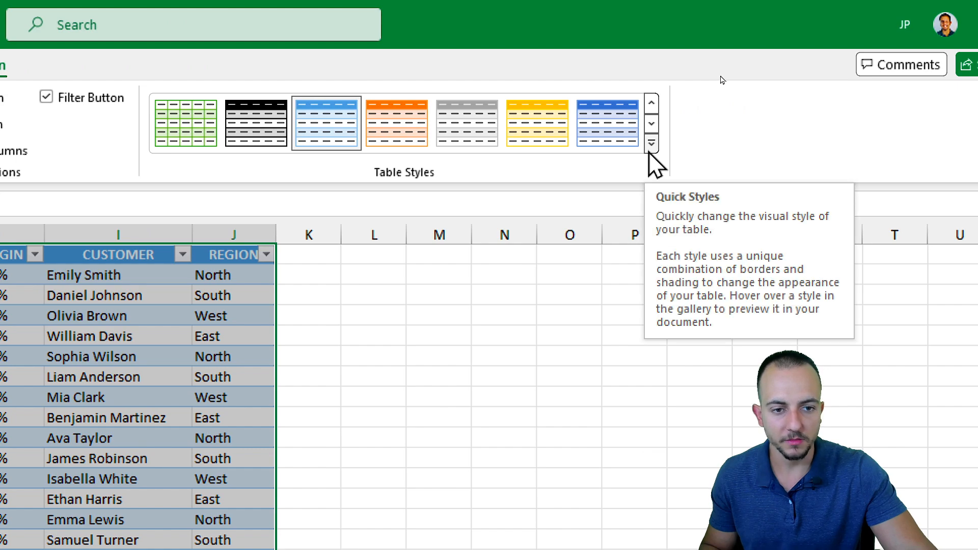
# Step: Apply a light blue Medium banded style from the Table Styles gallery
pyautogui.click(650, 145)
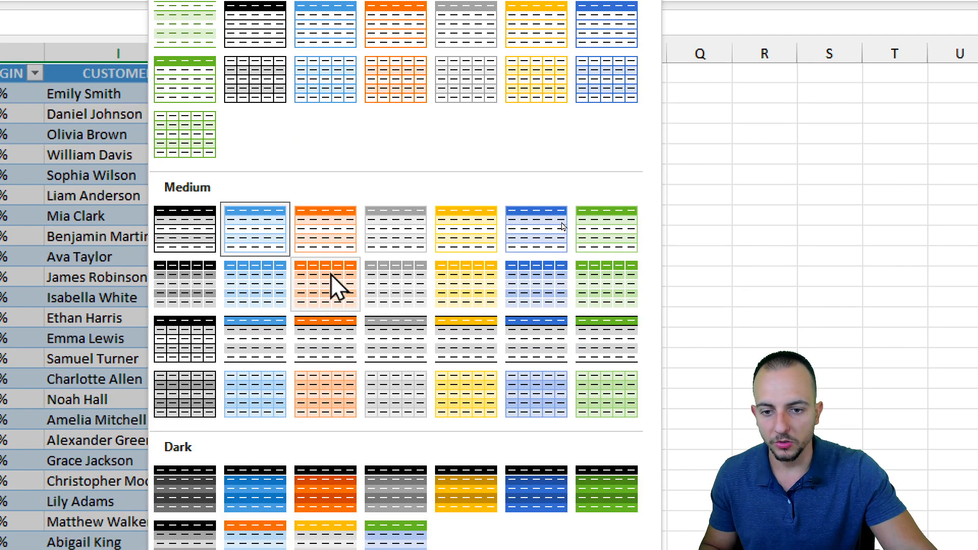
pyautogui.click(324, 283)
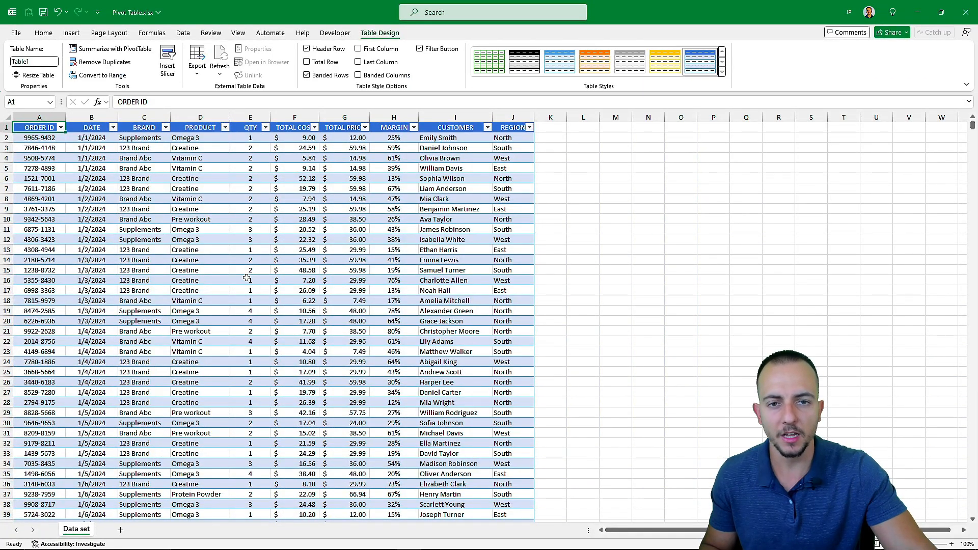
pyautogui.scroll(-3)
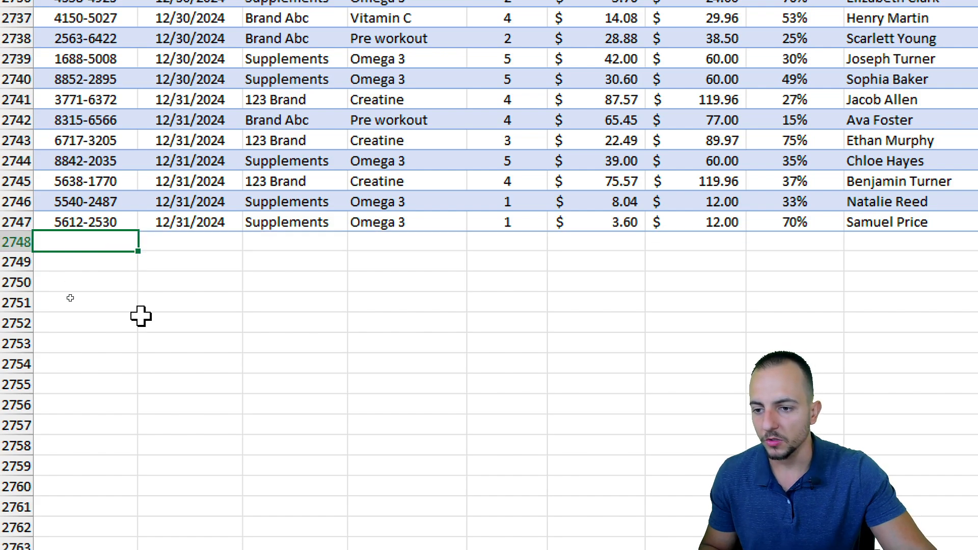
pyautogui.write('123-321')
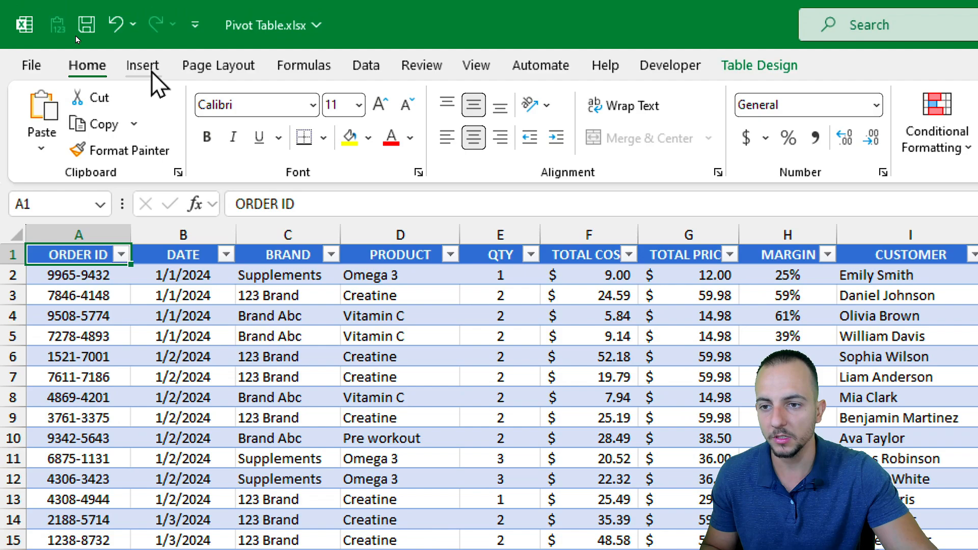
# Step: Insert a PivotTable from Table1 onto a new worksheet
pyautogui.click(143, 66)
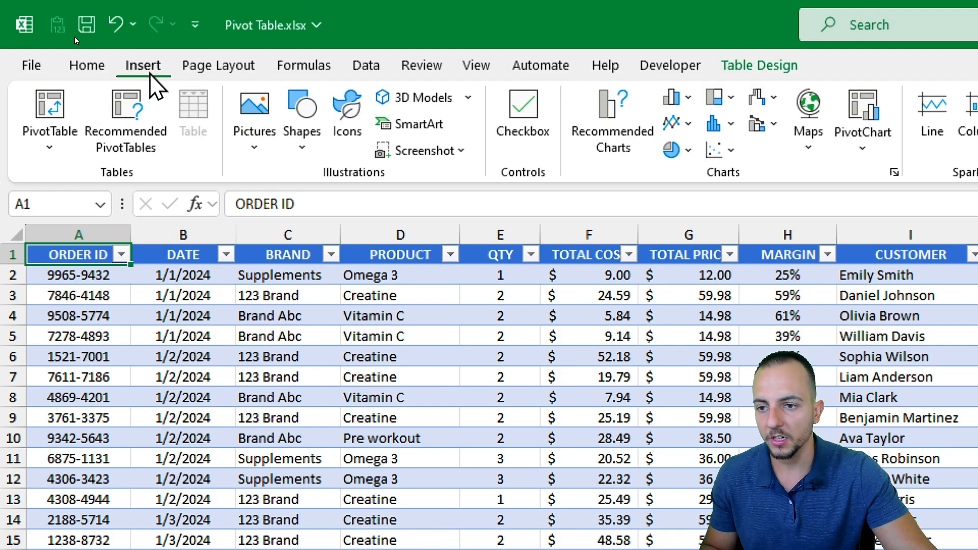
pyautogui.click(49, 107)
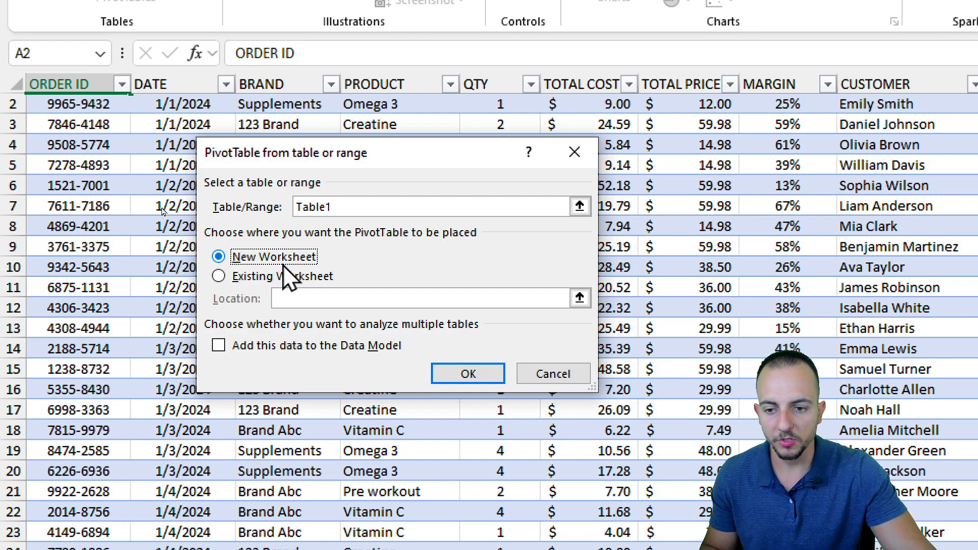
pyautogui.click(468, 373)
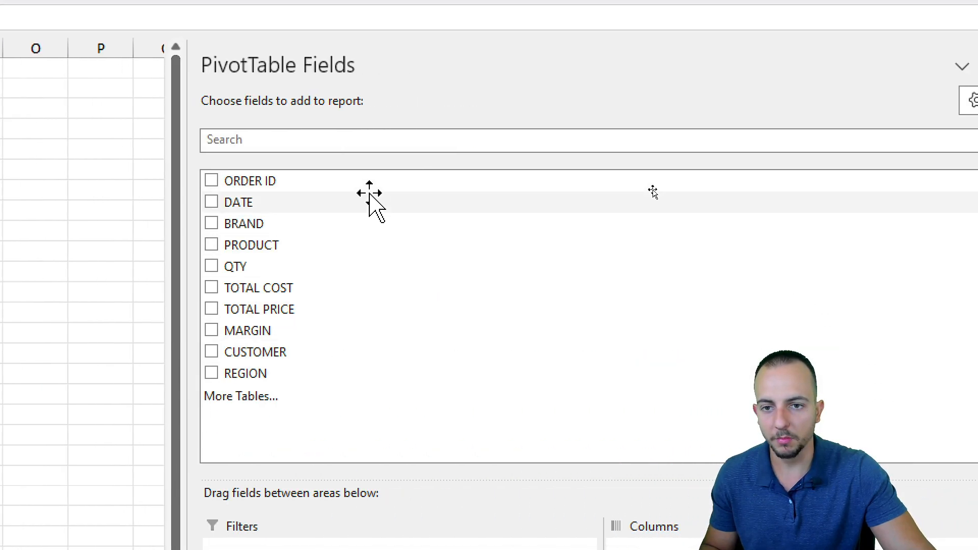
pyautogui.moveTo(373, 110)
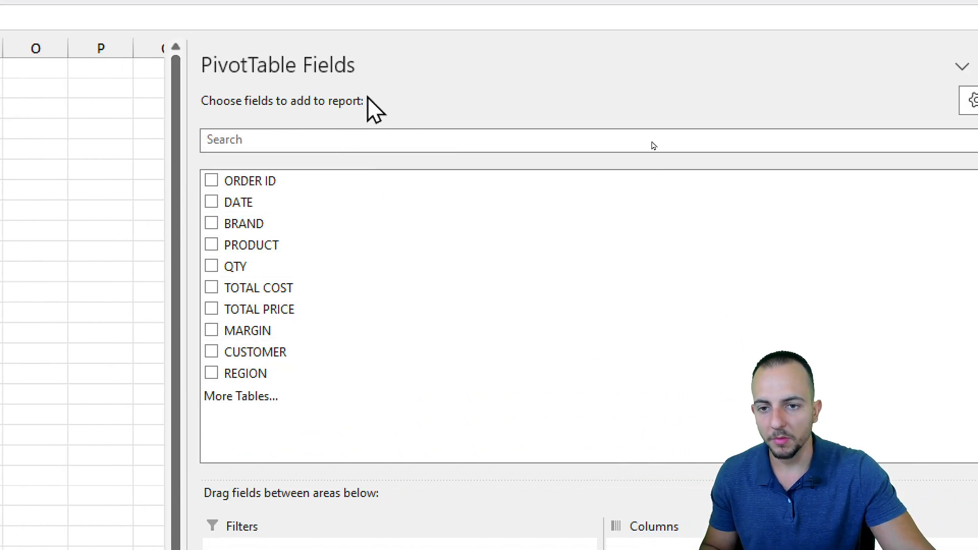
pyautogui.scroll(-3)
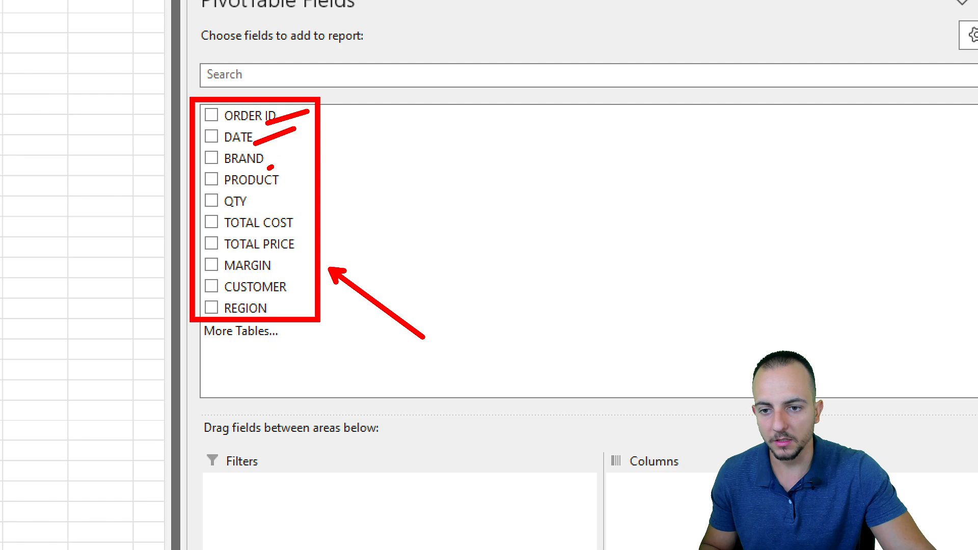
pyautogui.scroll(-3)
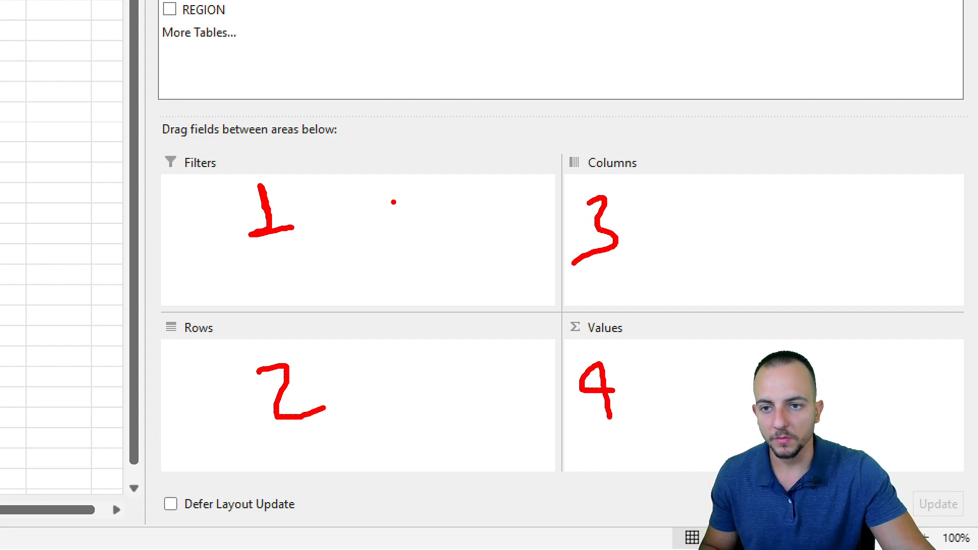
pyautogui.moveTo(315, 12); pyautogui.dragTo(438, 262)
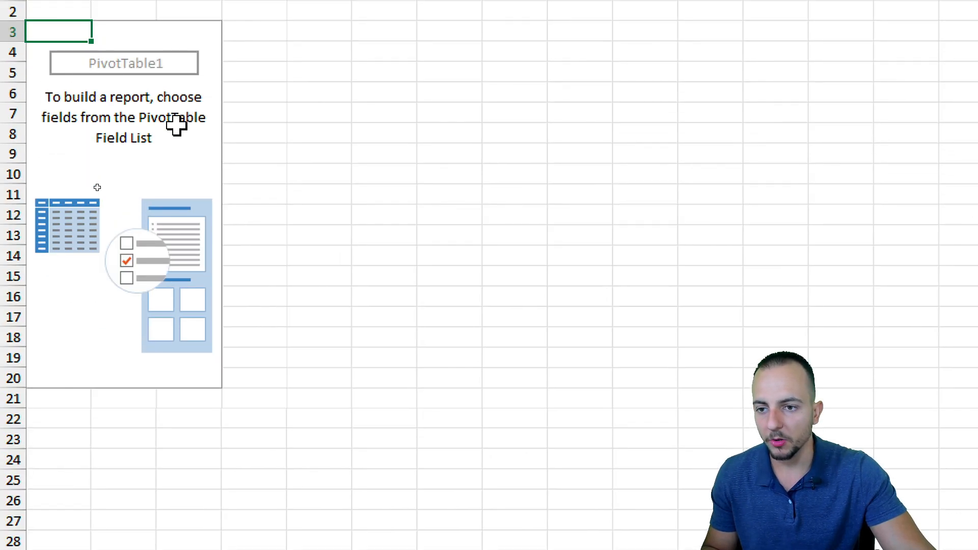
pyautogui.moveTo(394, 331)
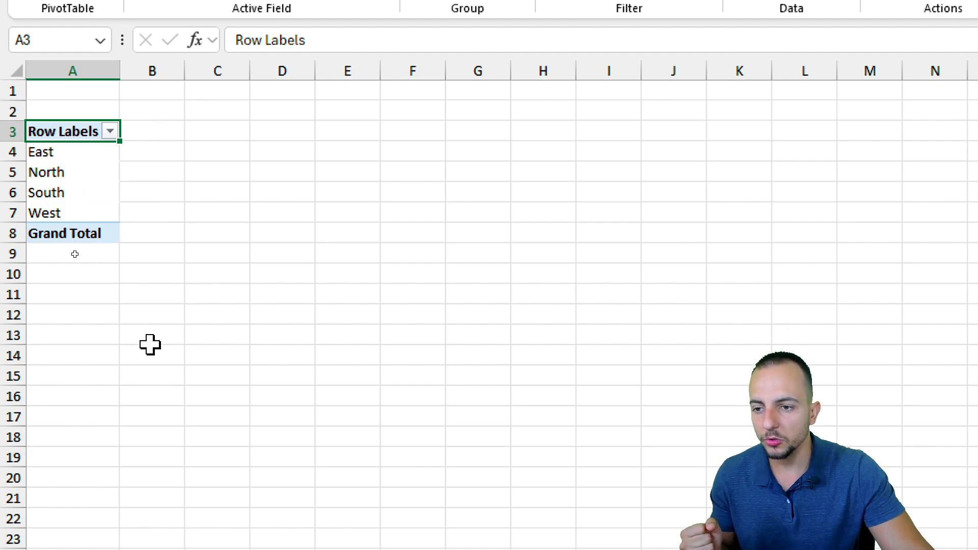
pyautogui.moveTo(900, 422)
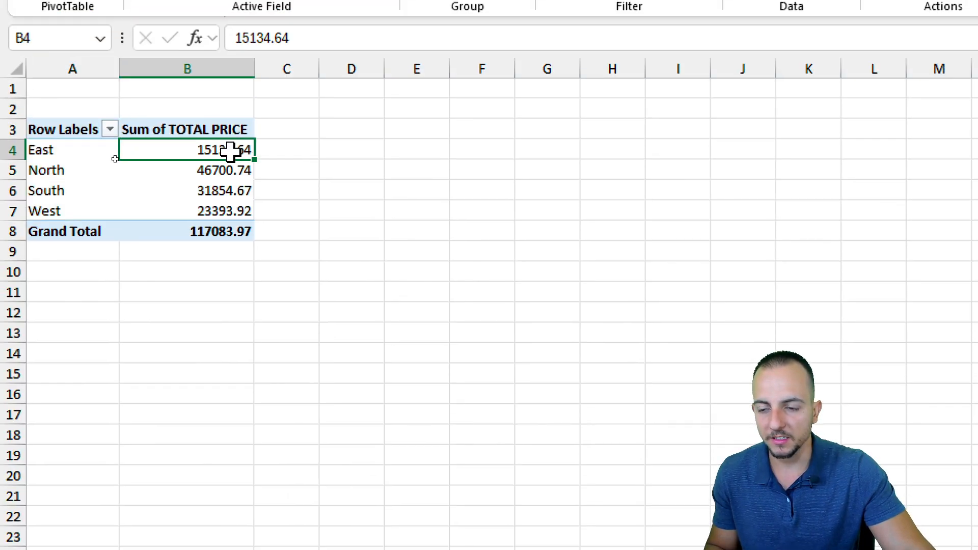
pyautogui.moveTo(312, 152)
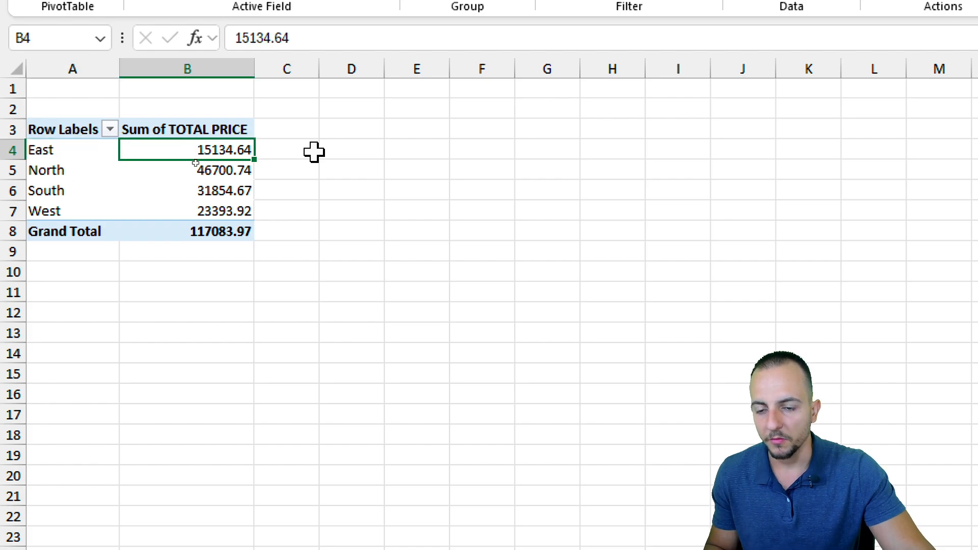
# Step: Review the North region's Sum of TOTAL PRICE and the Row Labels header
pyautogui.click(46, 169)
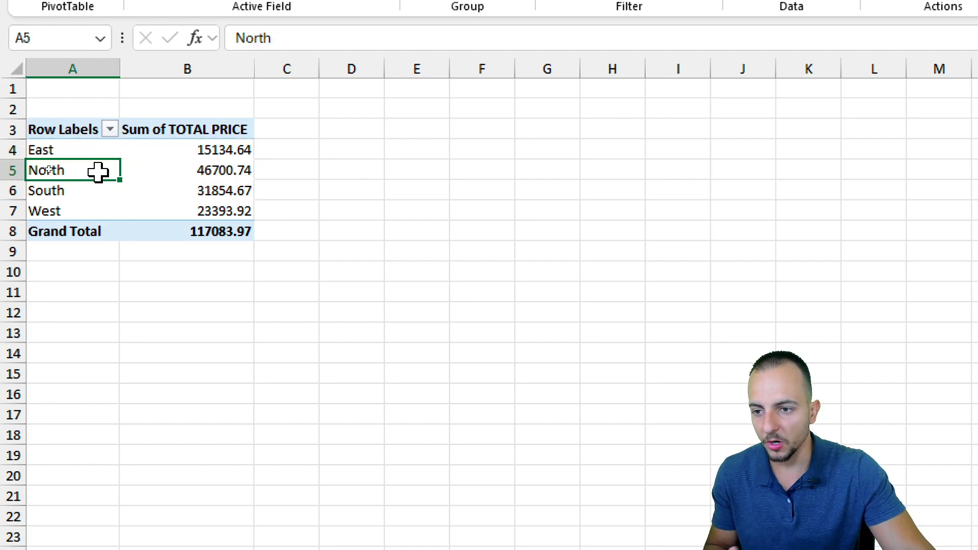
pyautogui.click(187, 170)
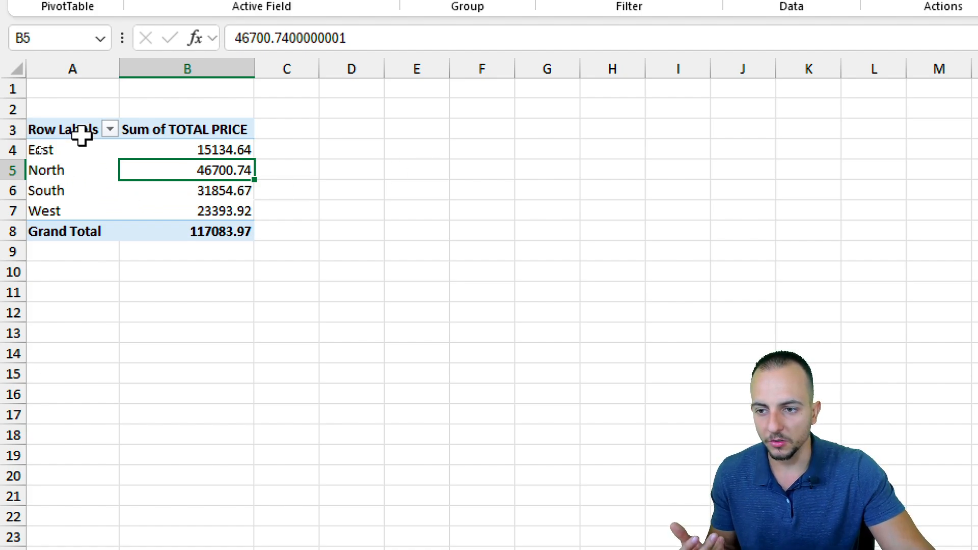
pyautogui.click(60, 129)
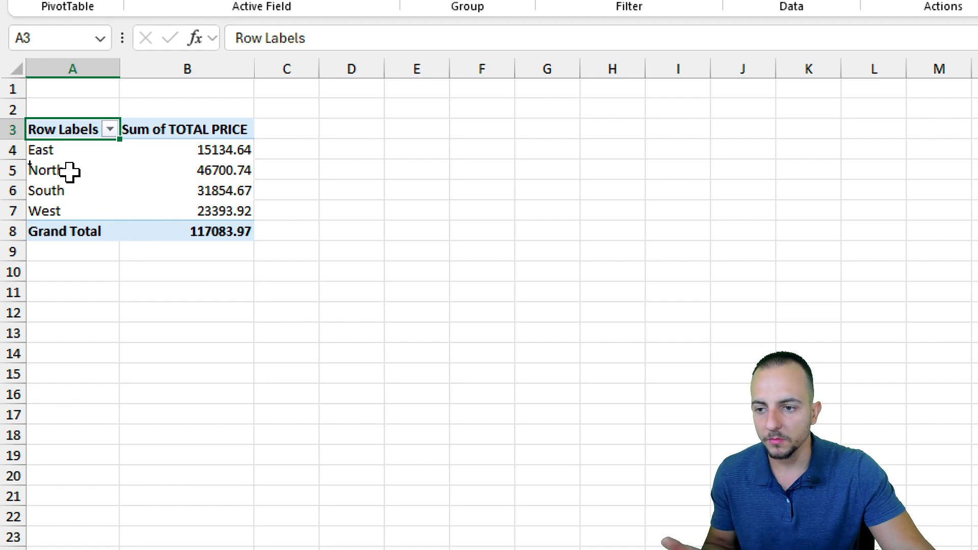
# Step: Select a region label in the total-price pivot table
pyautogui.click(45, 171)
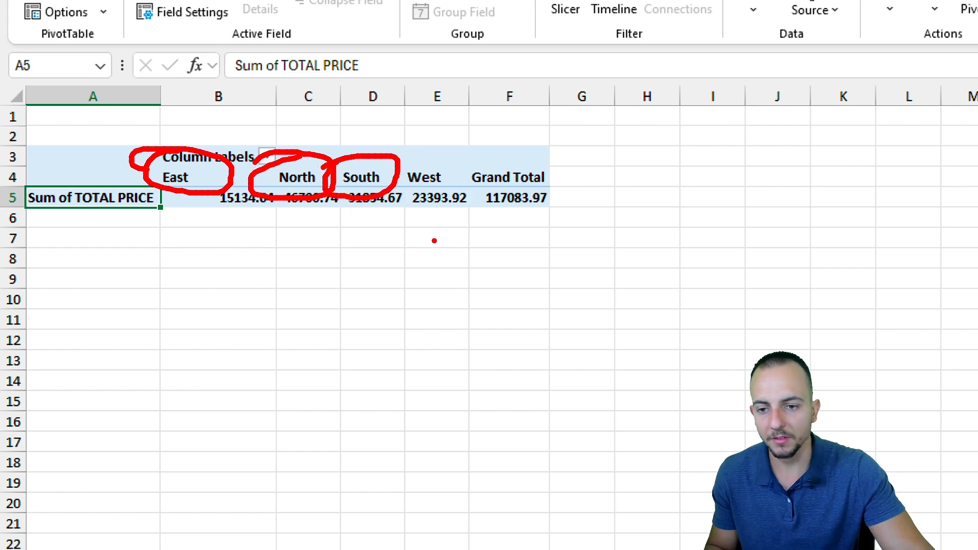
pyautogui.moveTo(451, 265)
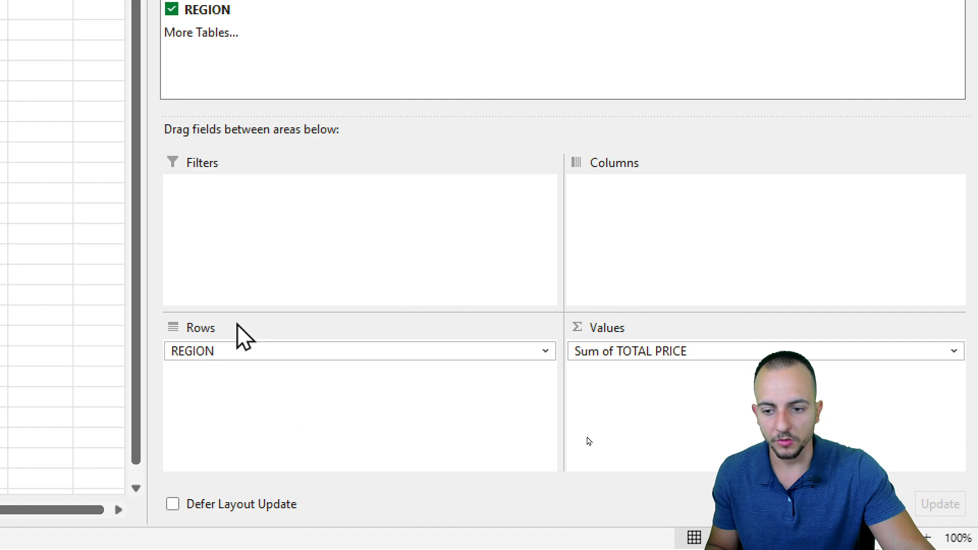
pyautogui.moveTo(249, 352)
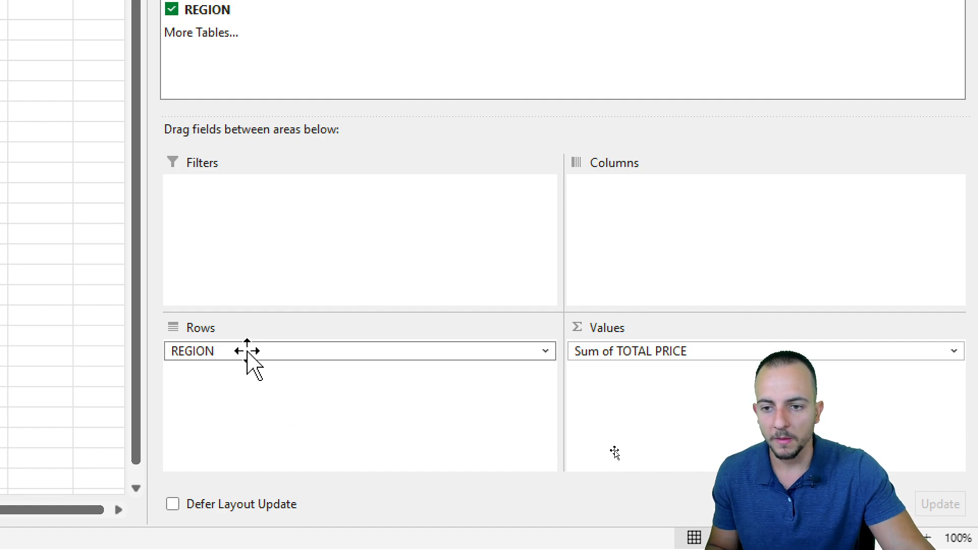
pyautogui.moveTo(467, 220)
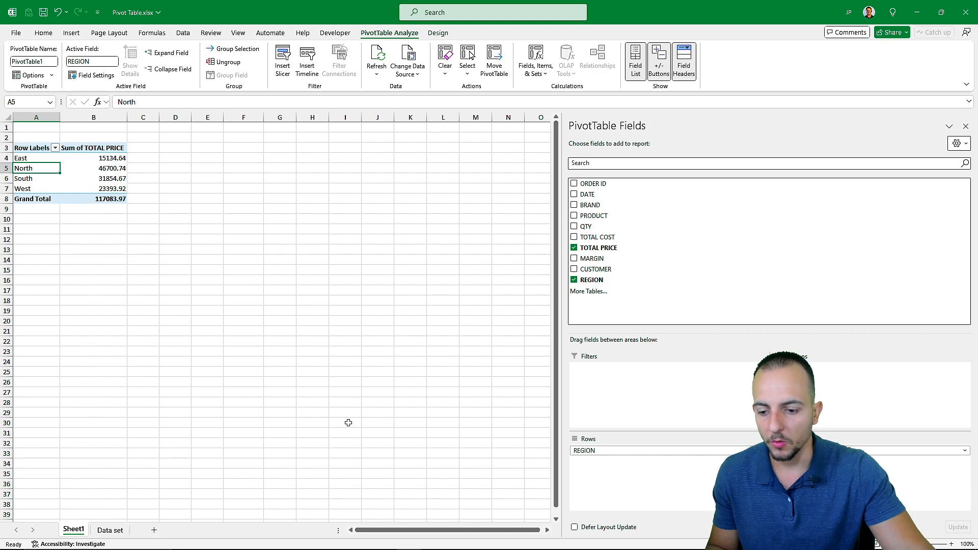
pyautogui.moveTo(341, 404)
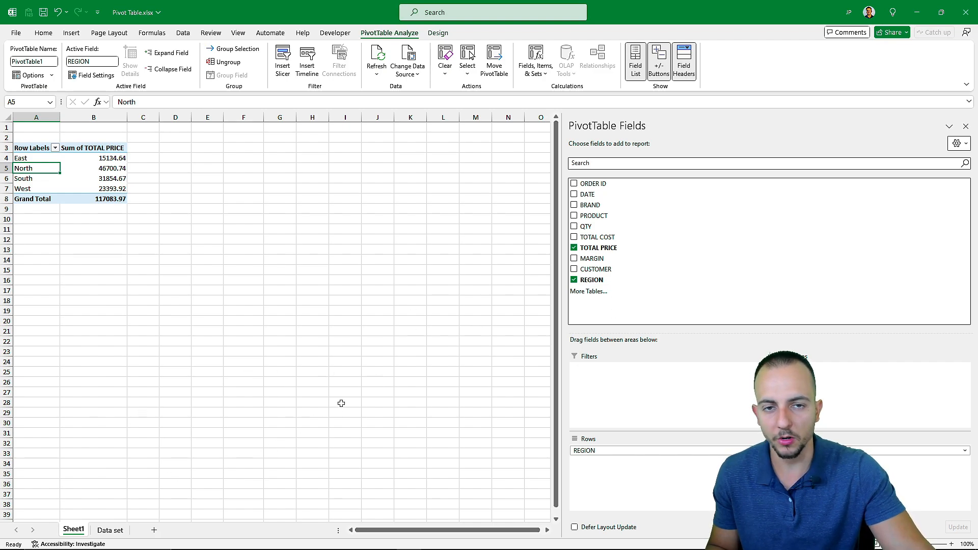
# Step: Insert a second PivotTable from the Data set on the existing Sheet1 at D3
pyautogui.click(111, 530)
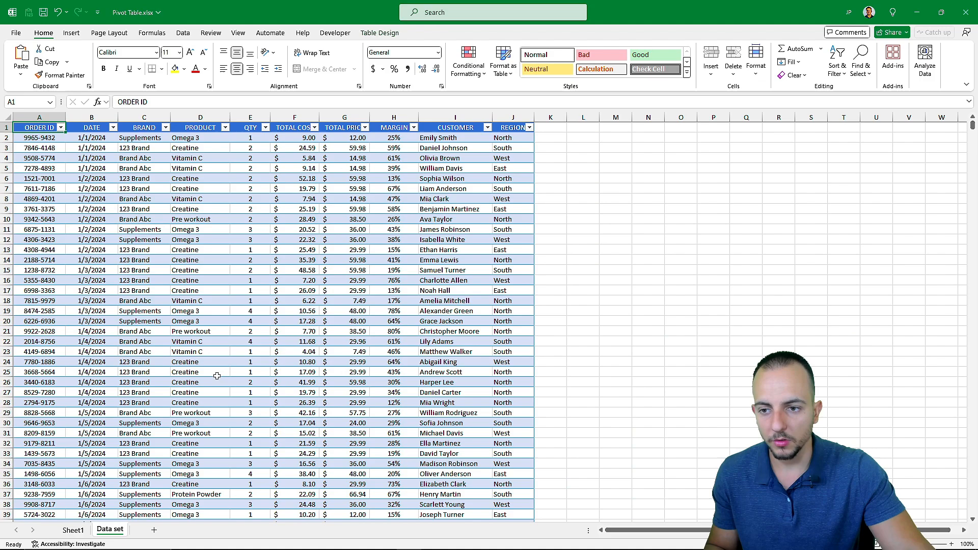
pyautogui.moveTo(227, 371)
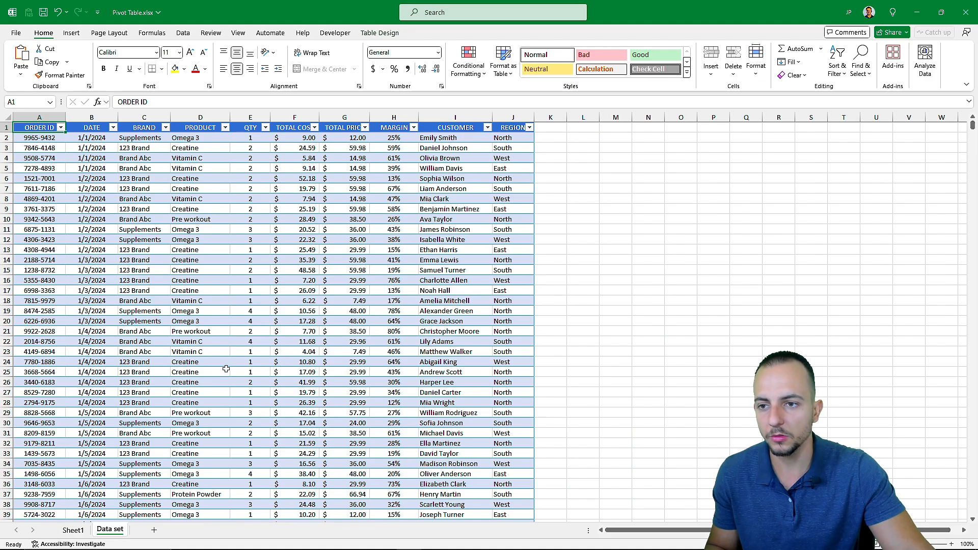
pyautogui.moveTo(232, 367)
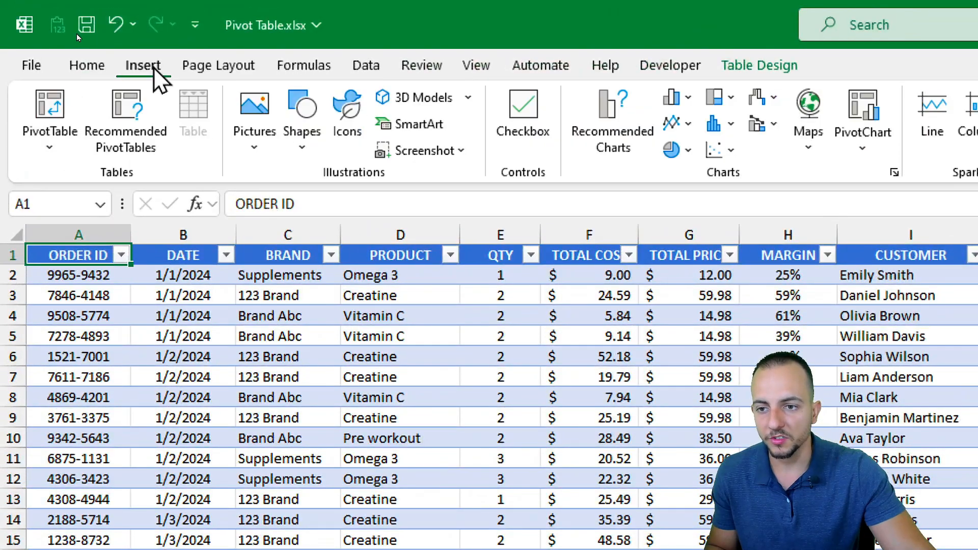
pyautogui.click(49, 107)
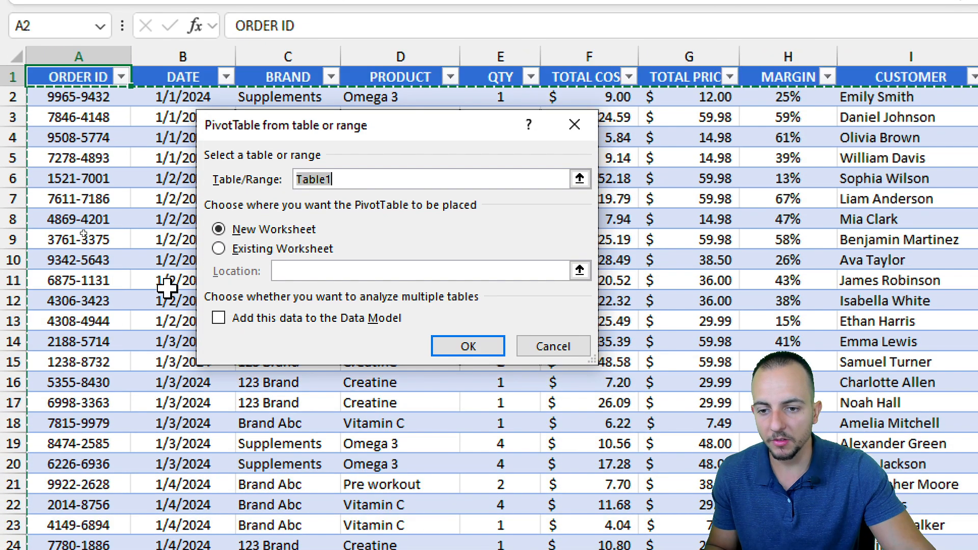
pyautogui.click(218, 247)
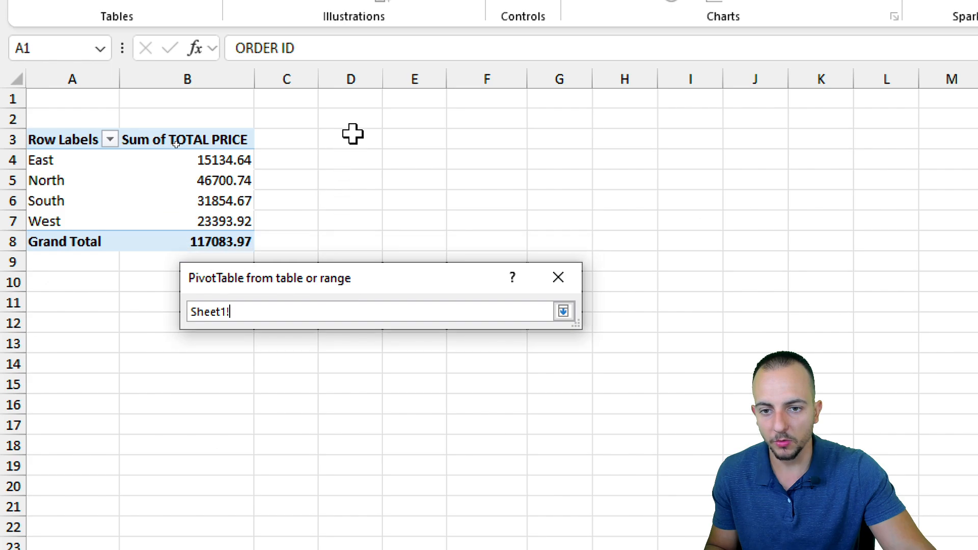
pyautogui.click(350, 139)
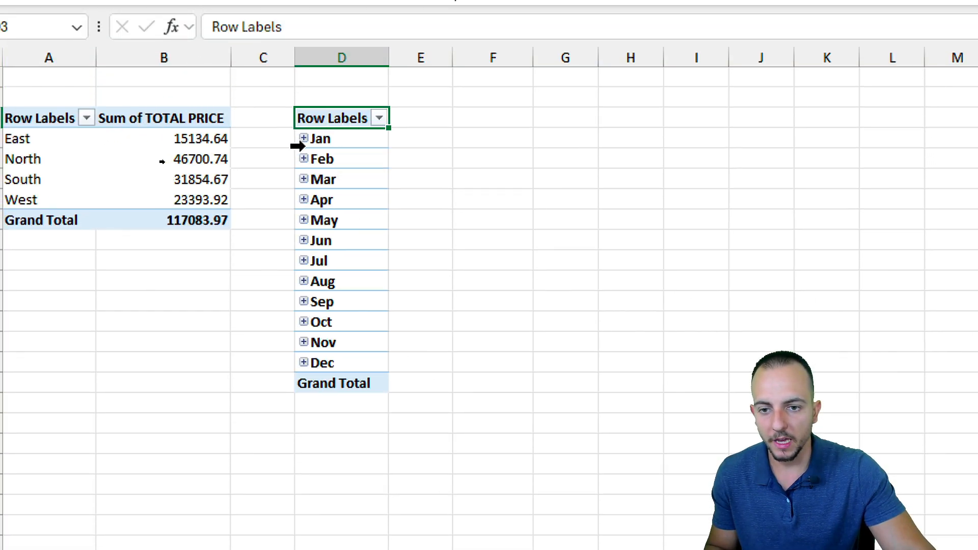
pyautogui.moveTo(311, 150)
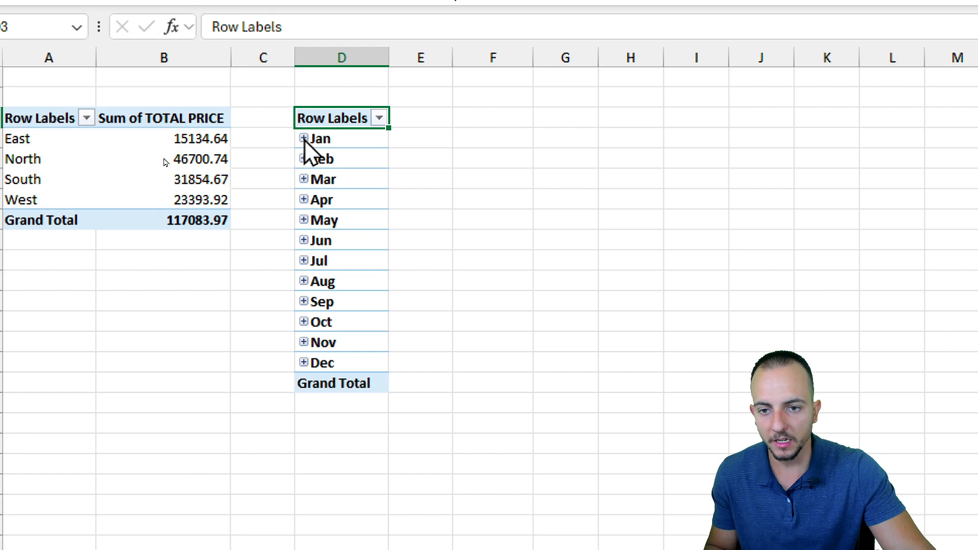
pyautogui.moveTo(304, 189)
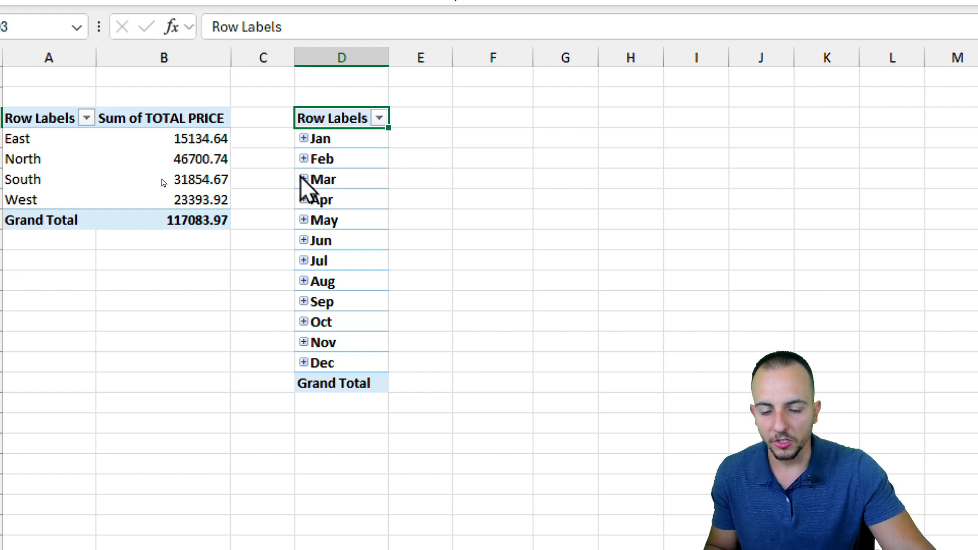
# Step: Add DATE to Rows grouped by month and remove the Days (DATE) field
pyautogui.click(302, 178)
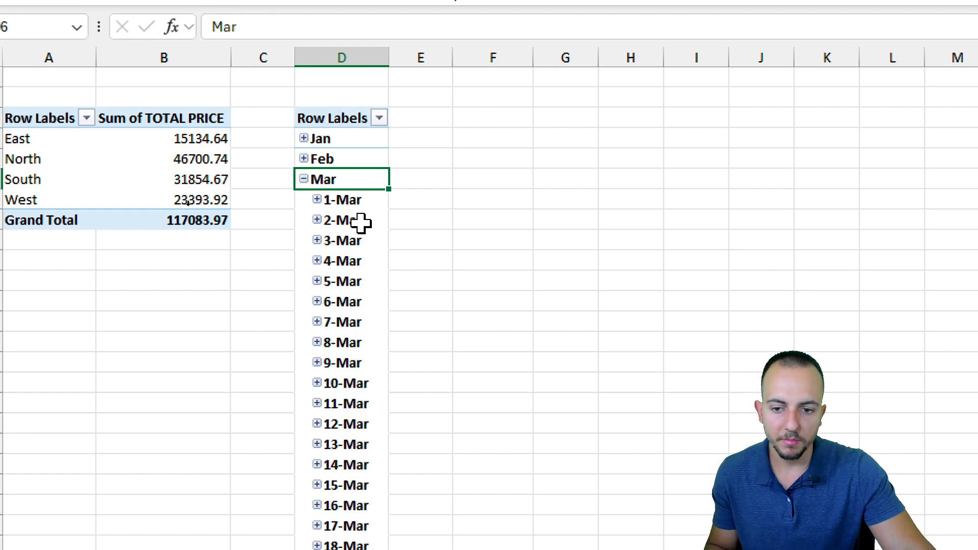
pyautogui.scroll(-3)
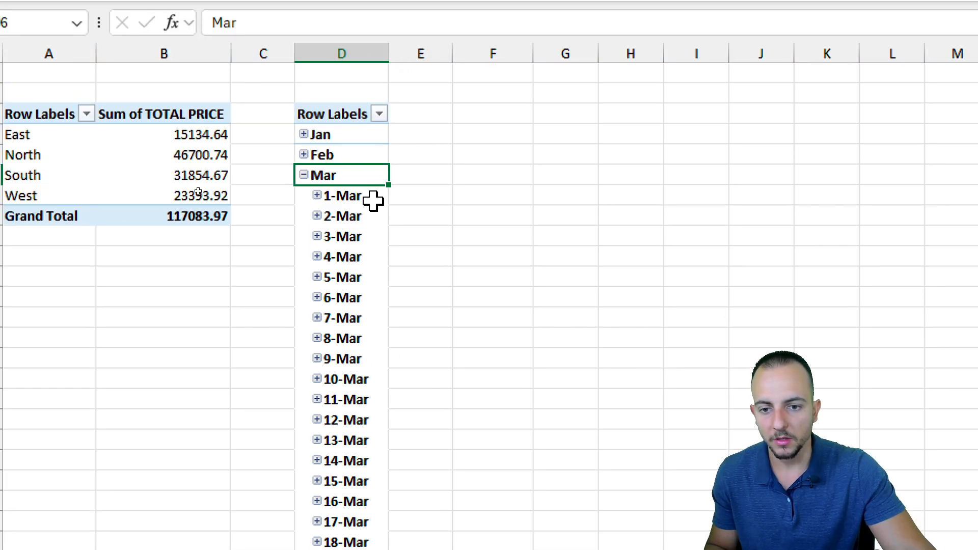
pyautogui.click(342, 237)
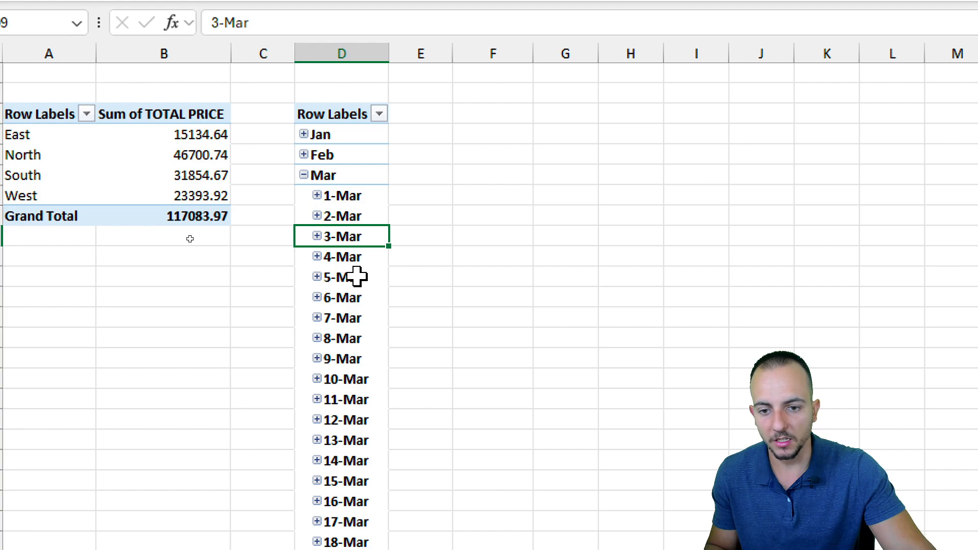
pyautogui.moveTo(360, 367)
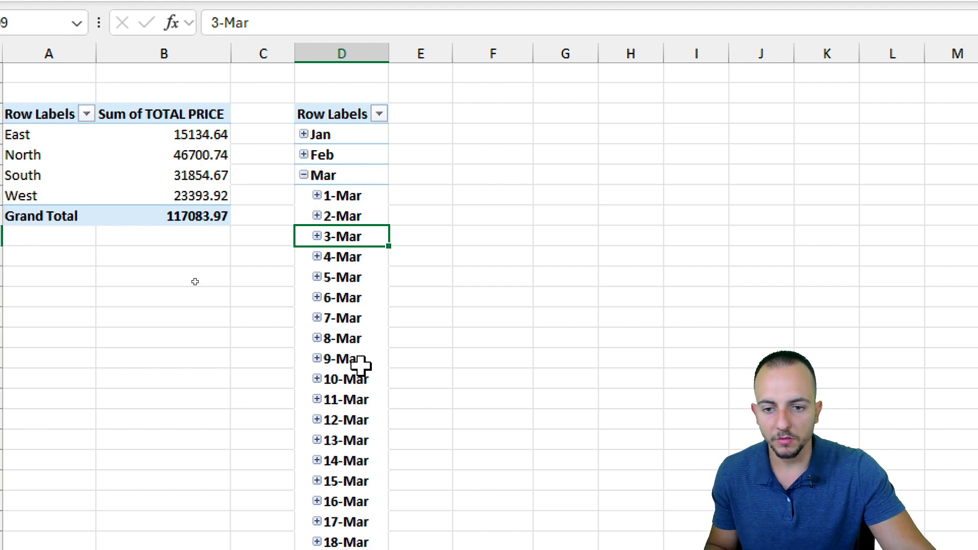
pyautogui.click(304, 175)
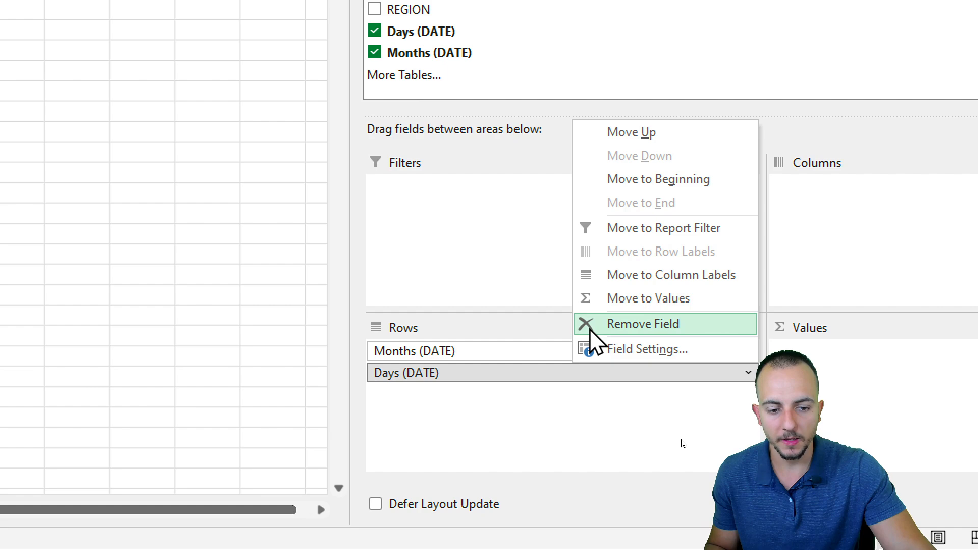
pyautogui.click(643, 324)
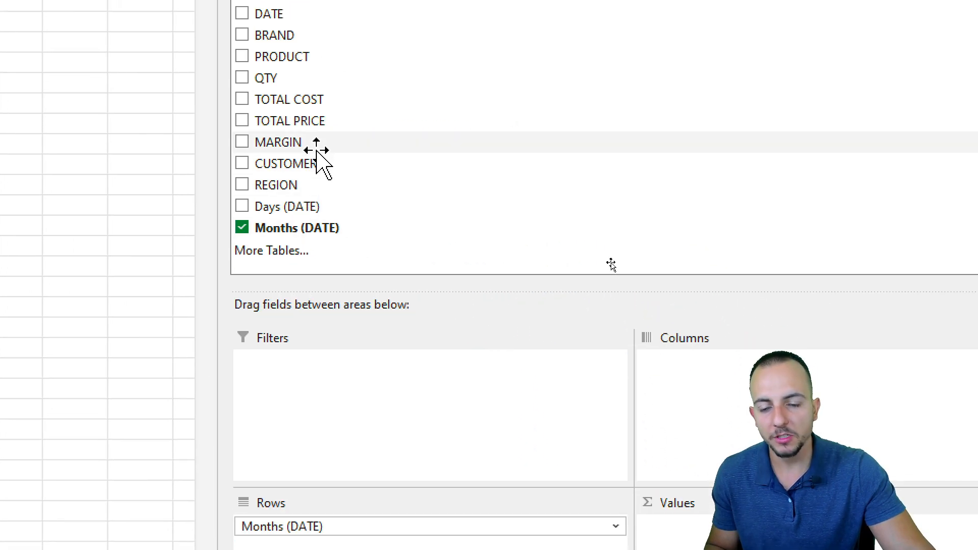
pyautogui.moveTo(285, 148)
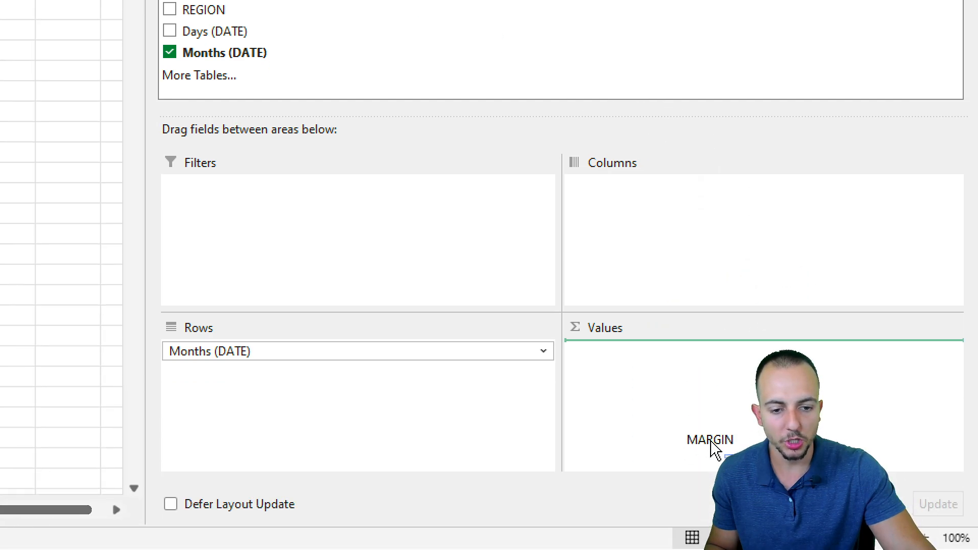
# Step: Add MARGIN to Values summarized as Average for each month
pyautogui.moveTo(709, 439); pyautogui.dragTo(686, 351)
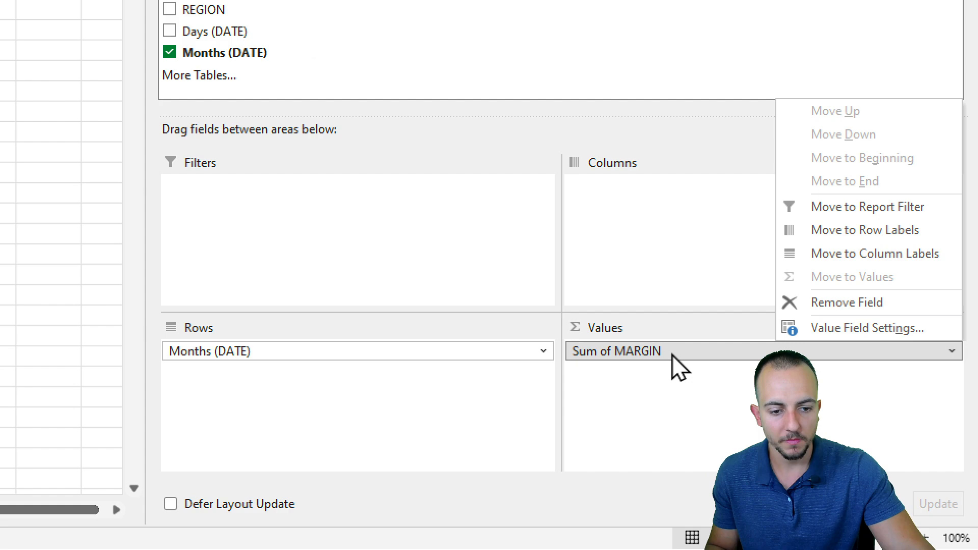
pyautogui.moveTo(843, 340)
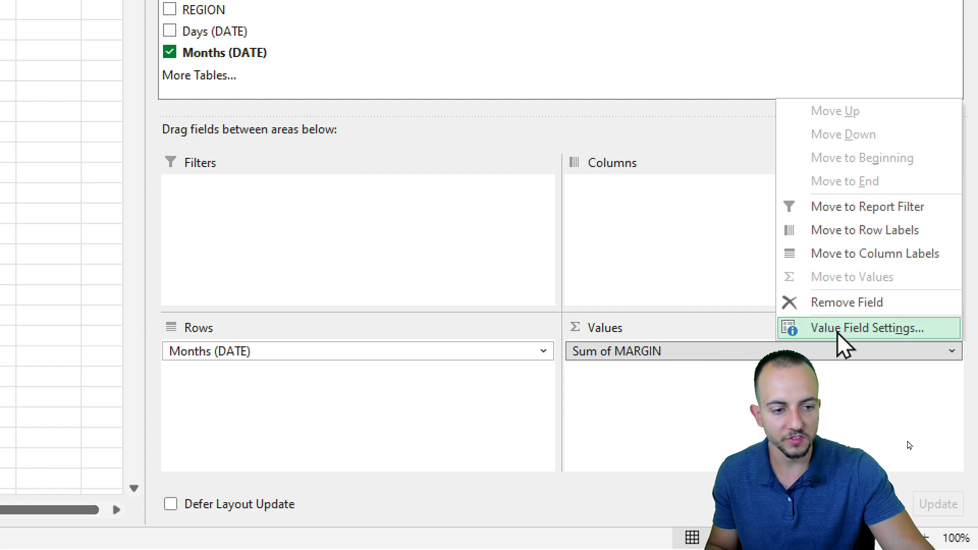
pyautogui.click(867, 328)
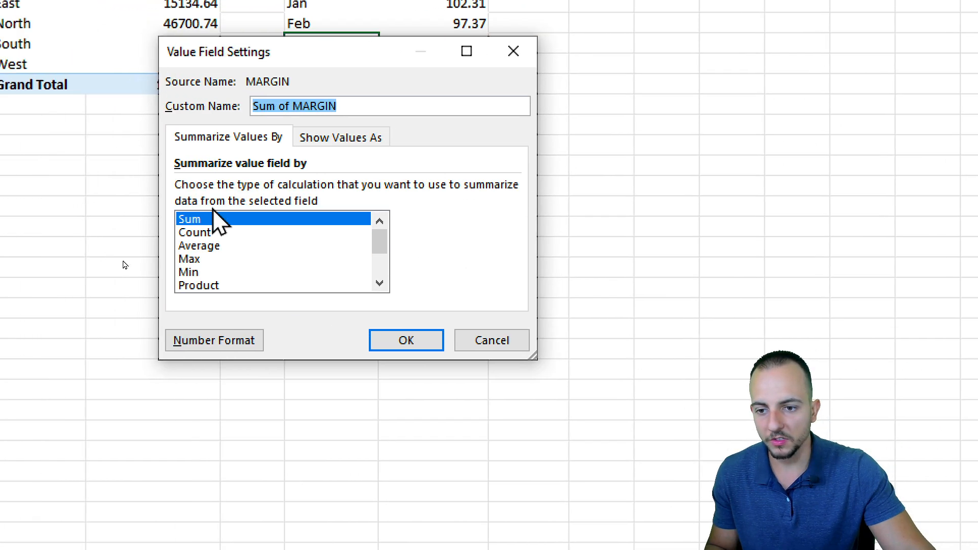
pyautogui.click(199, 245)
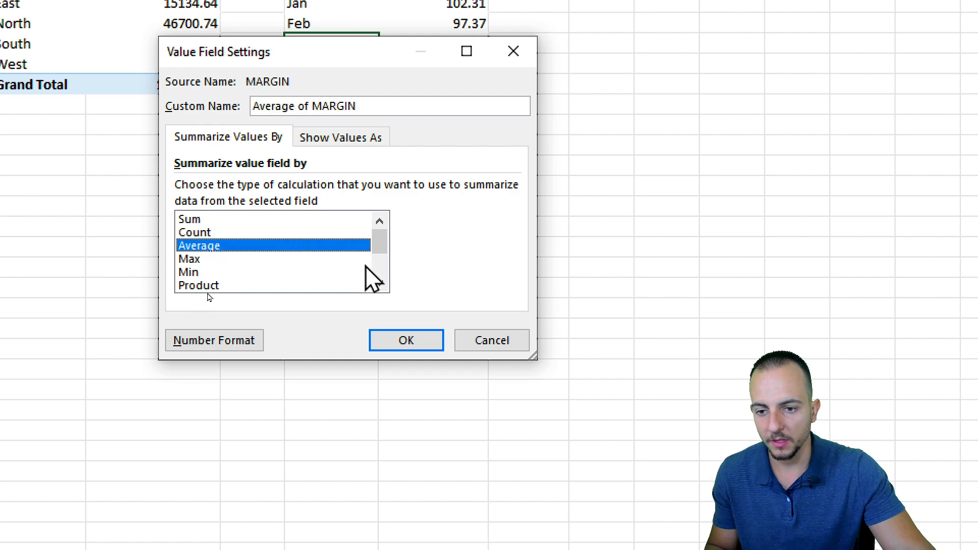
pyautogui.click(405, 340)
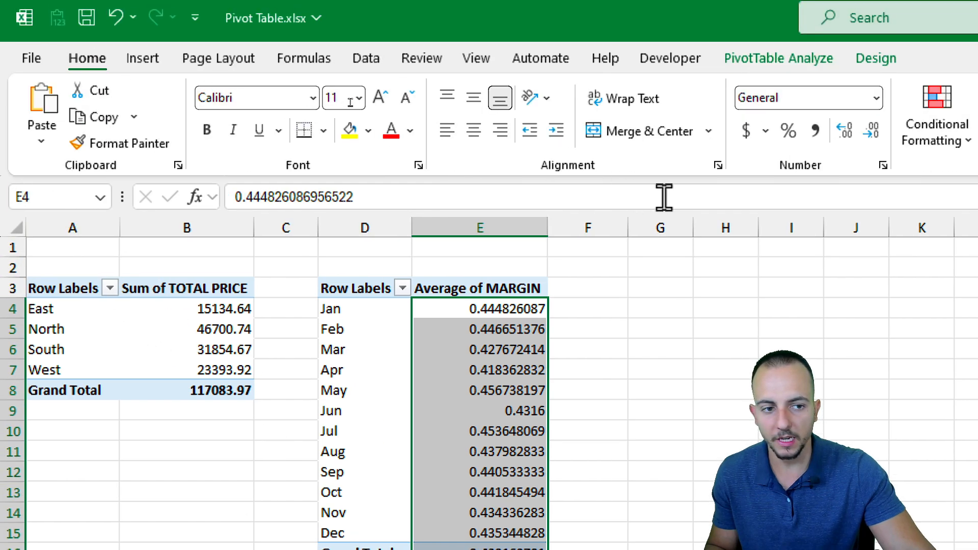
pyautogui.click(789, 130)
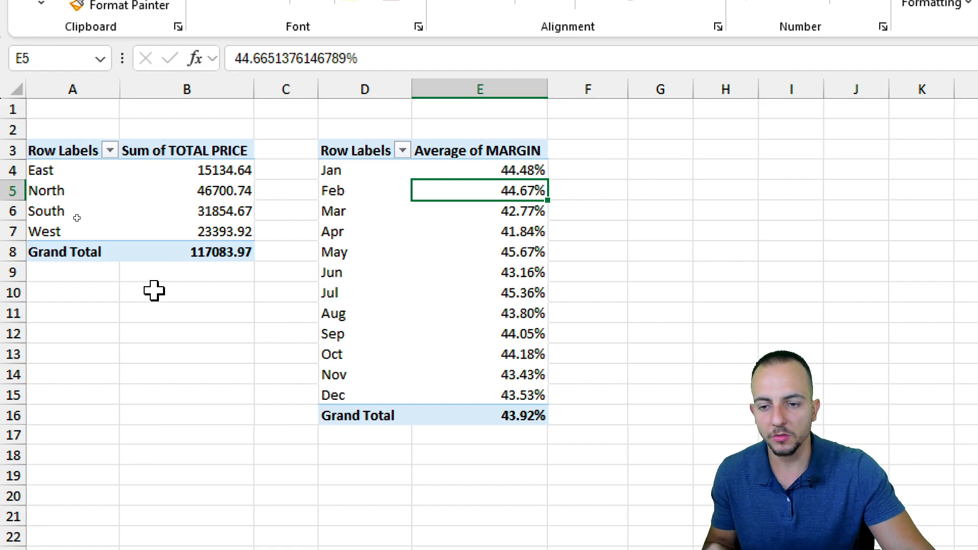
pyautogui.moveTo(153, 251)
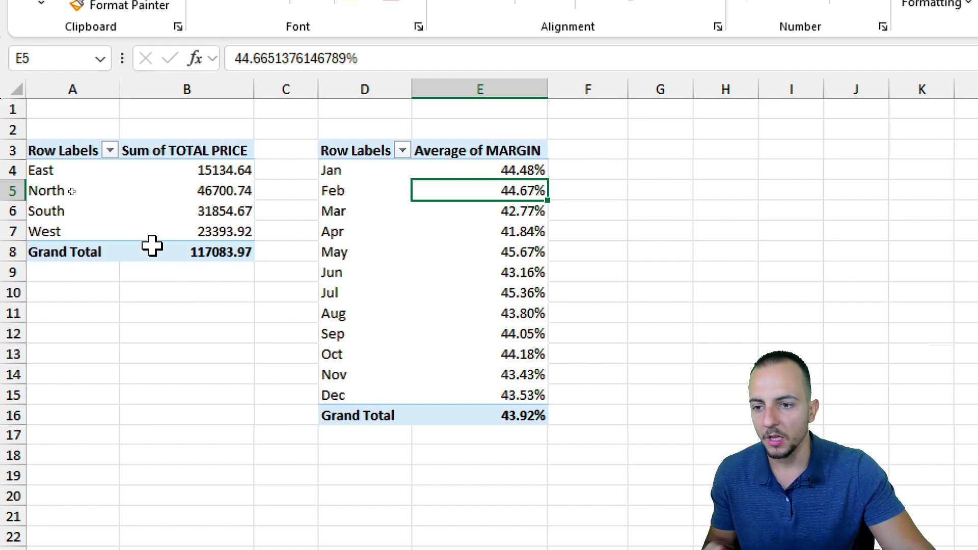
pyautogui.moveTo(72, 150); pyautogui.dragTo(186, 252)
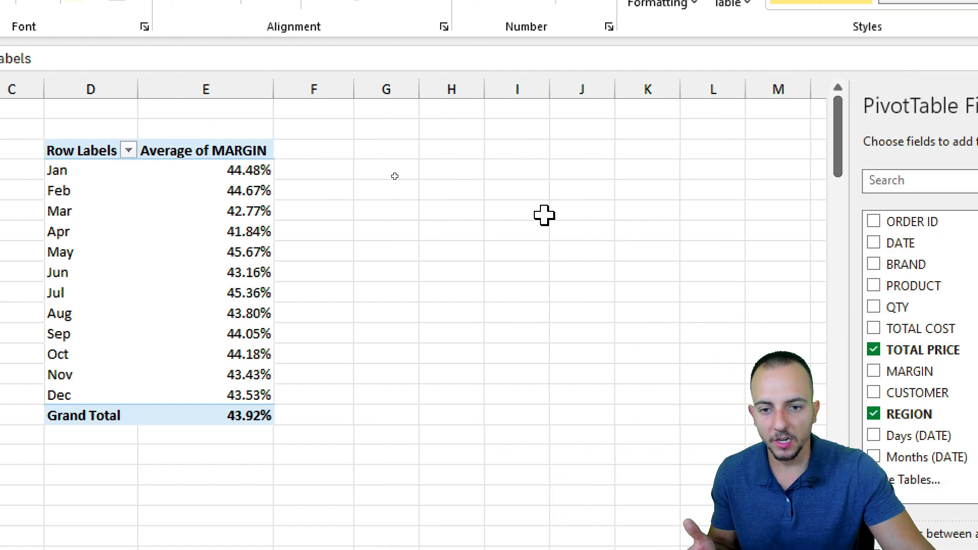
# Step: Paste a copied pivot table at G1 and set it to PRODUCT with Sum of TOTAL PRICE
pyautogui.rightClick(386, 153)
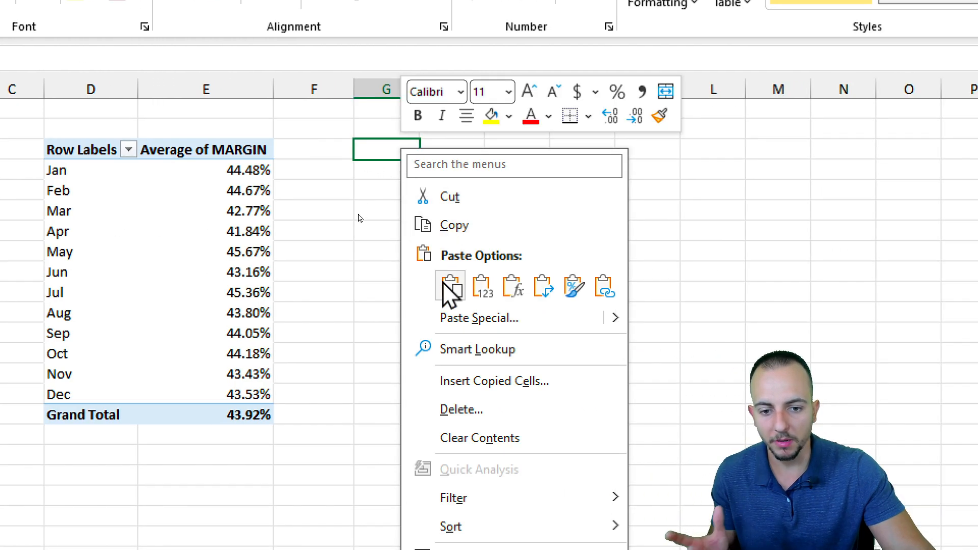
pyautogui.click(451, 285)
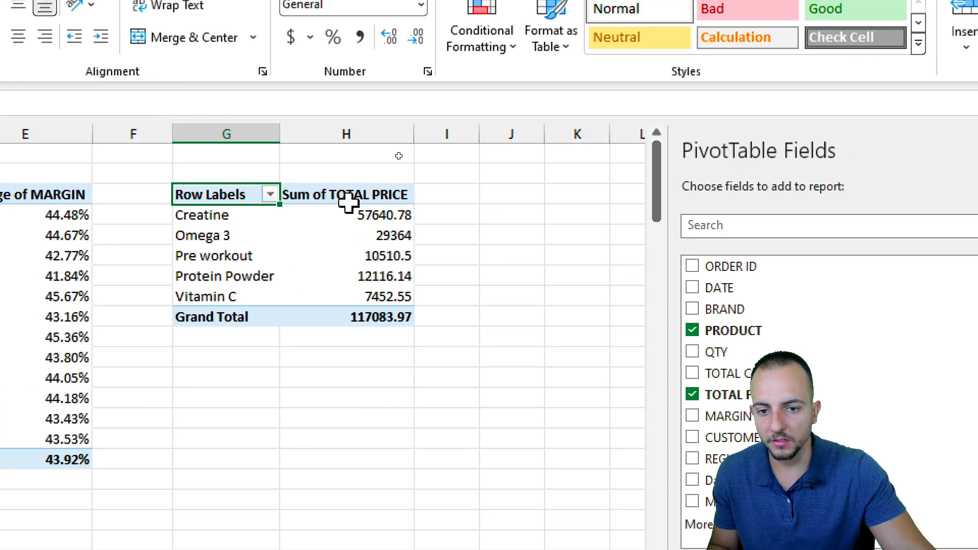
pyautogui.click(226, 215)
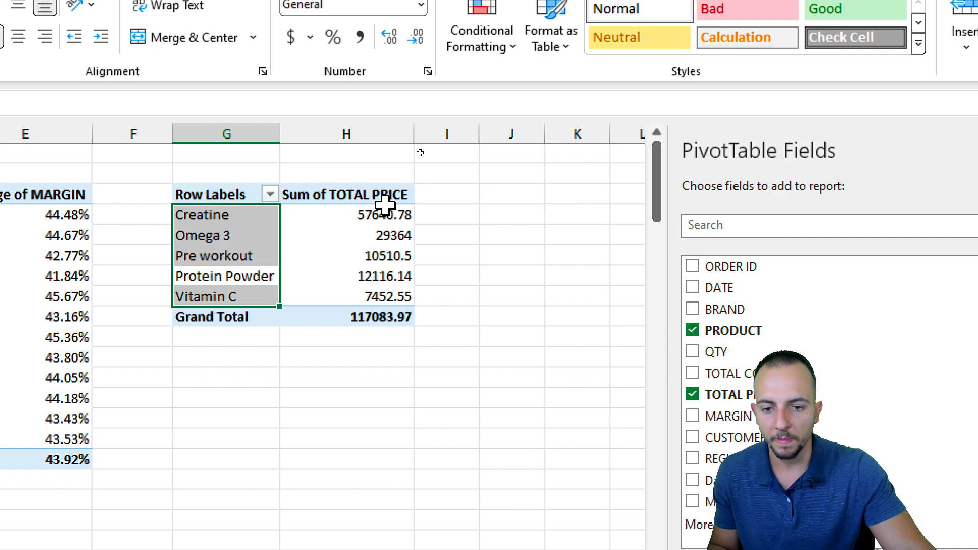
pyautogui.click(291, 65)
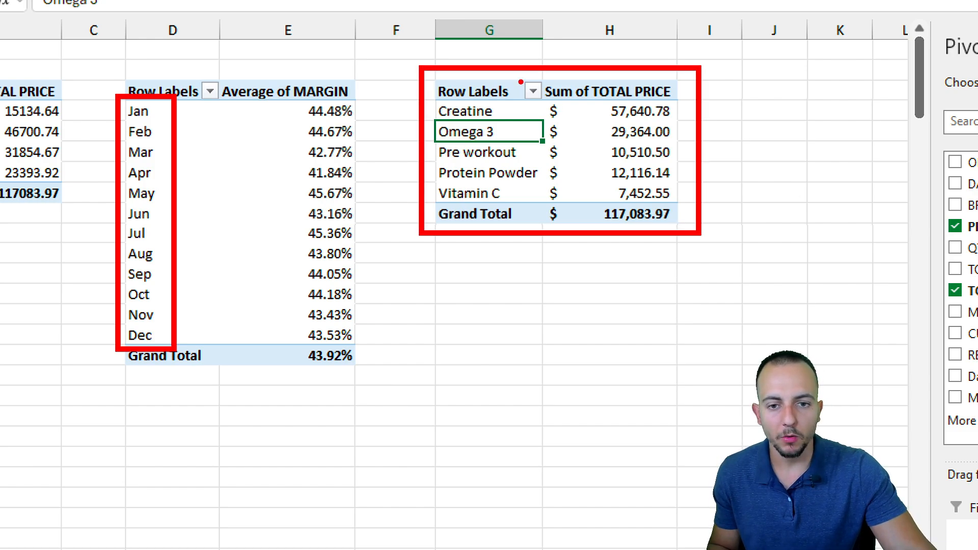
# Step: Select a cell in the product sales pivot table
pyautogui.click(466, 110)
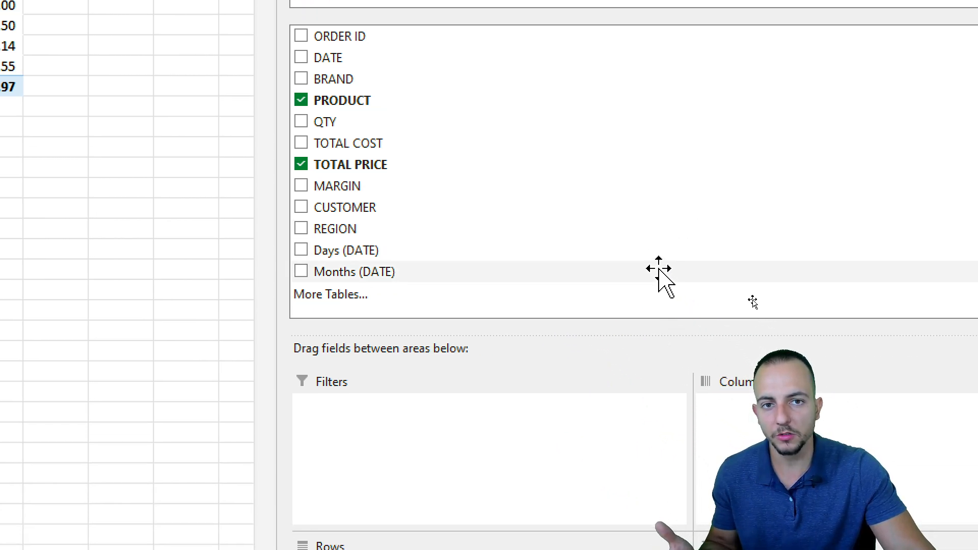
pyautogui.moveTo(653, 254)
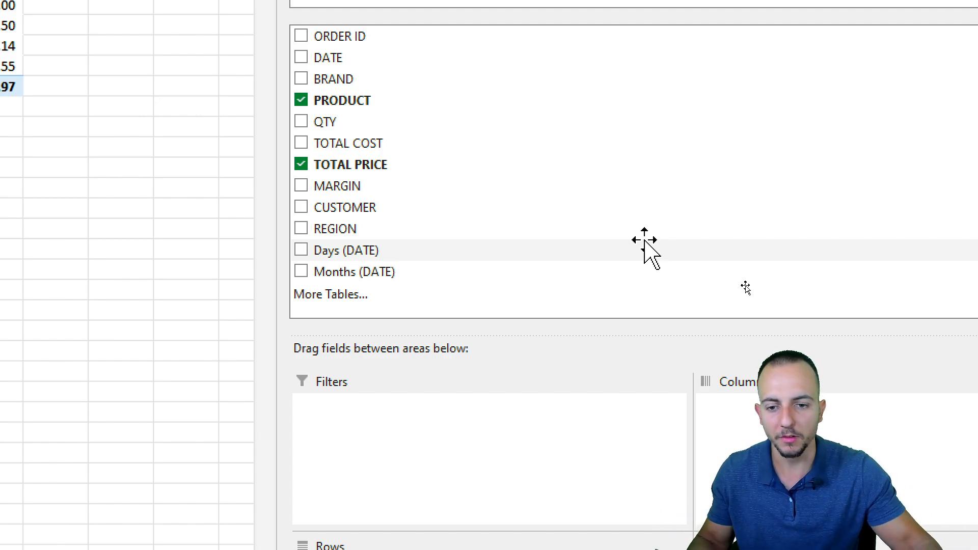
pyautogui.moveTo(415, 273)
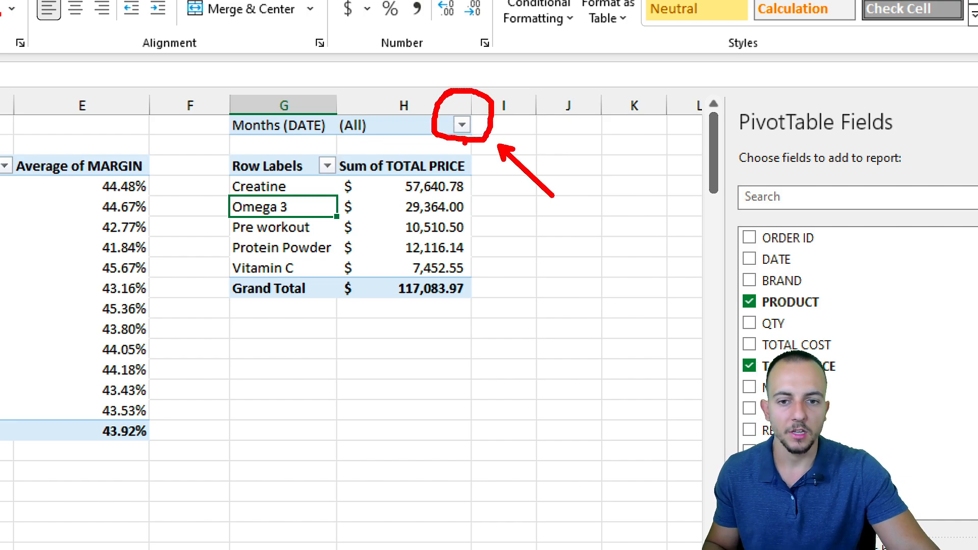
# Step: Set the Months (DATE) filter on the product table to Apr only
pyautogui.click(461, 124)
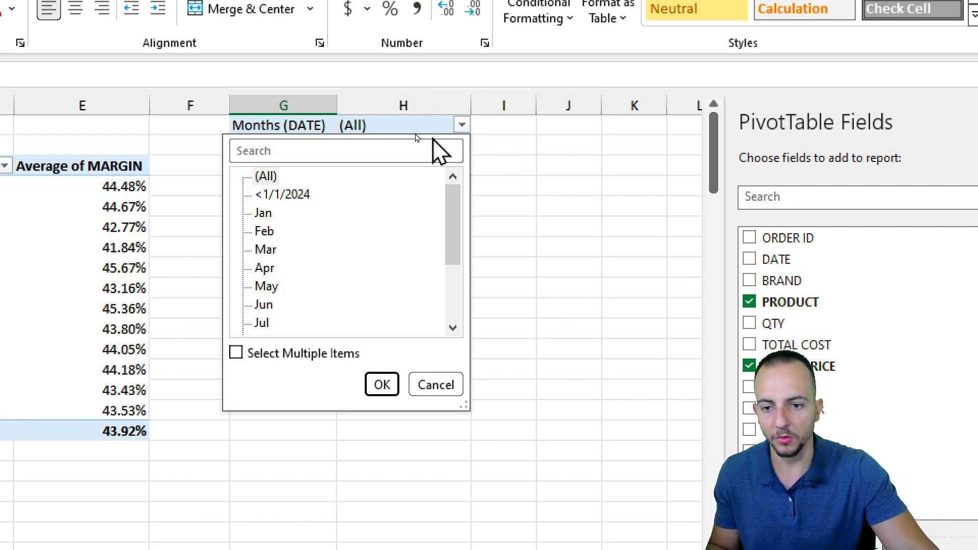
pyautogui.moveTo(452, 155)
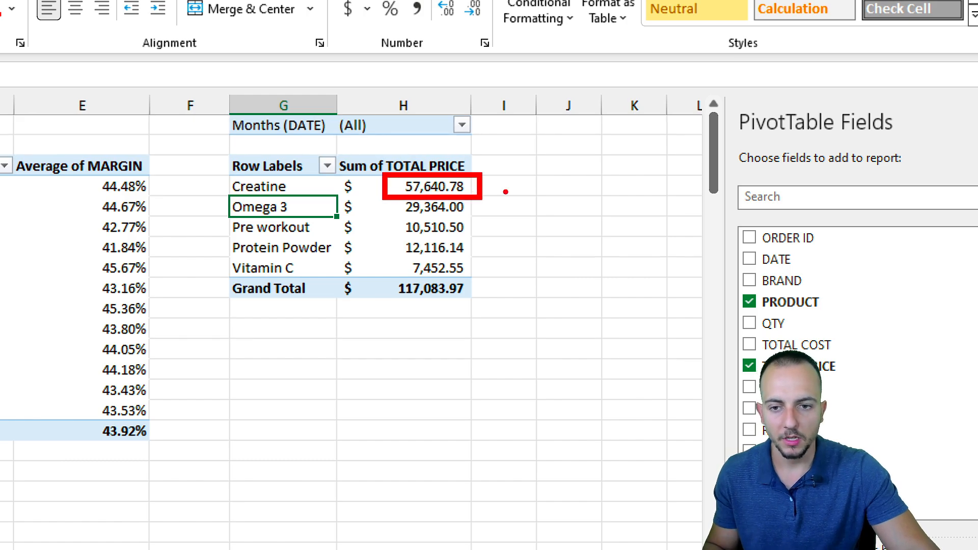
pyautogui.click(462, 124)
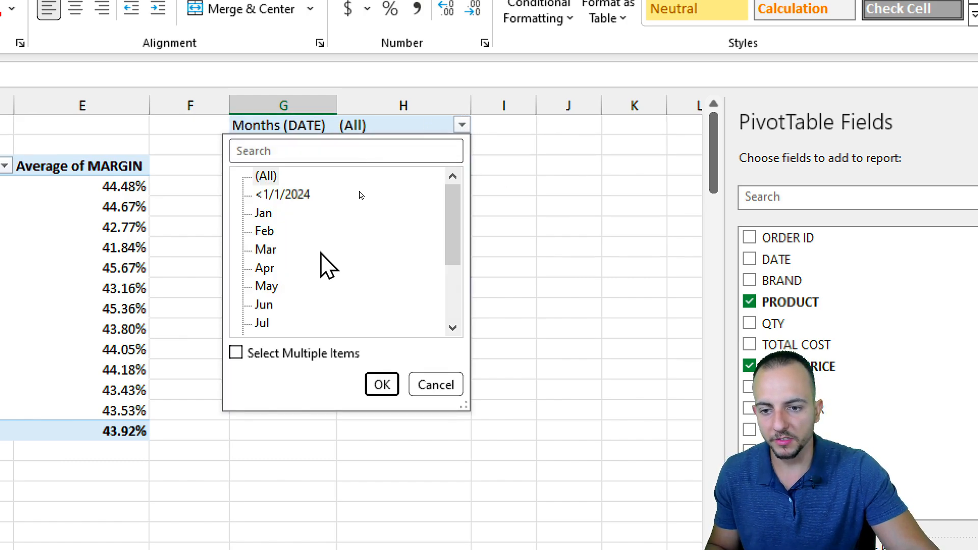
pyautogui.click(263, 268)
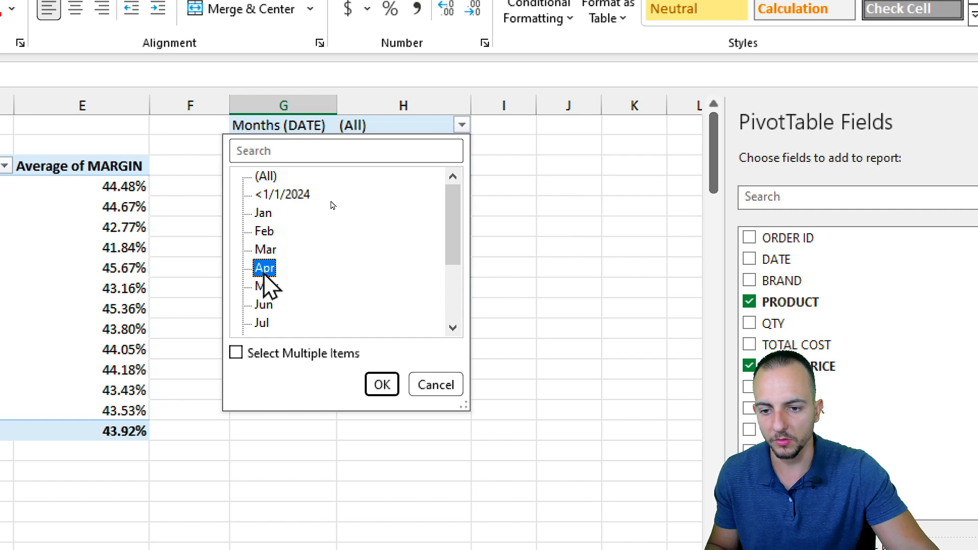
pyautogui.click(381, 384)
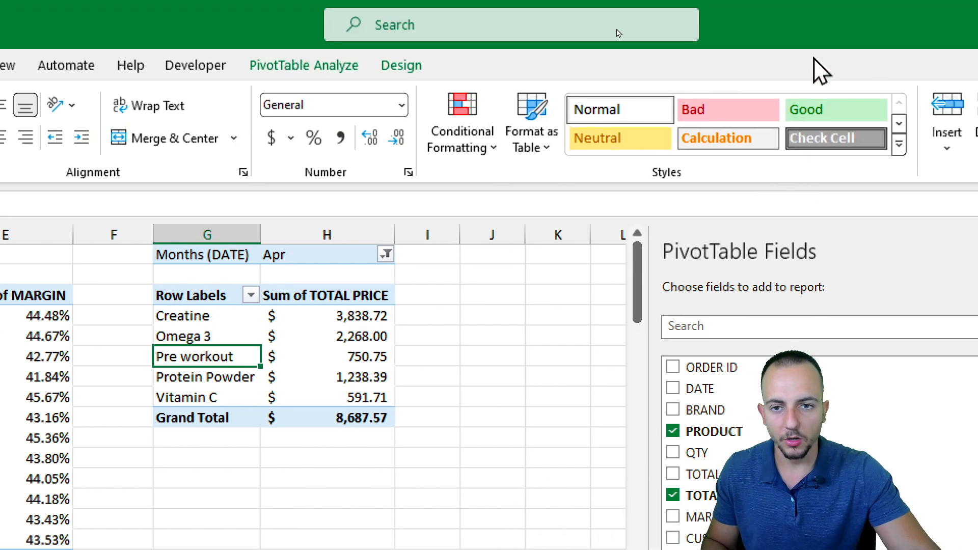
# Step: Open the PivotTable Design styles for the April product table
pyautogui.click(401, 65)
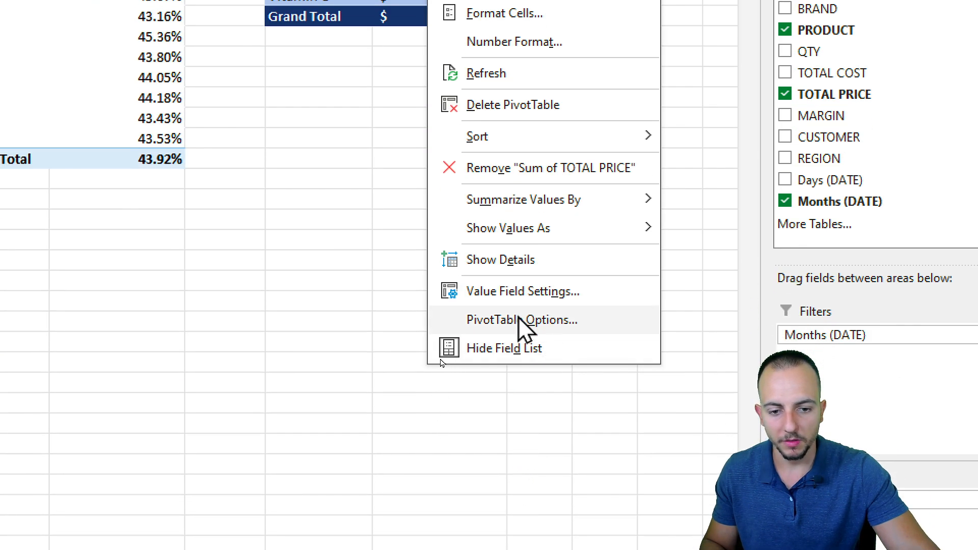
# Step: In PivotTable Options, disable both grand totals and Autofit column widths on update
pyautogui.click(522, 319)
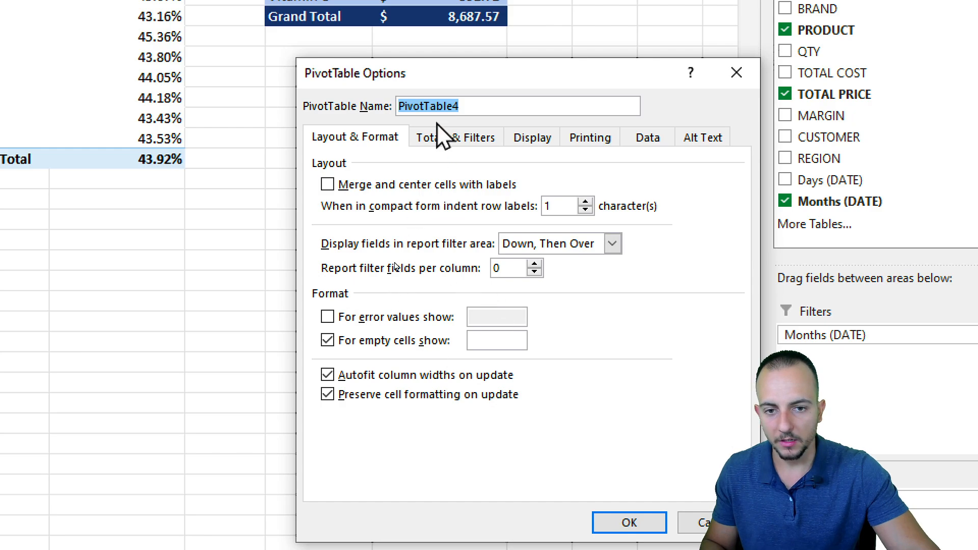
pyautogui.click(454, 137)
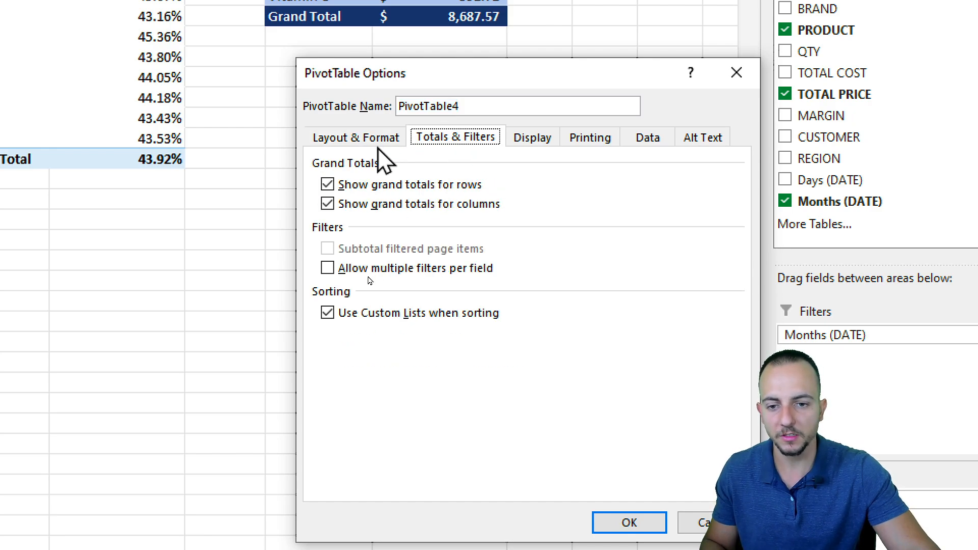
pyautogui.click(327, 185)
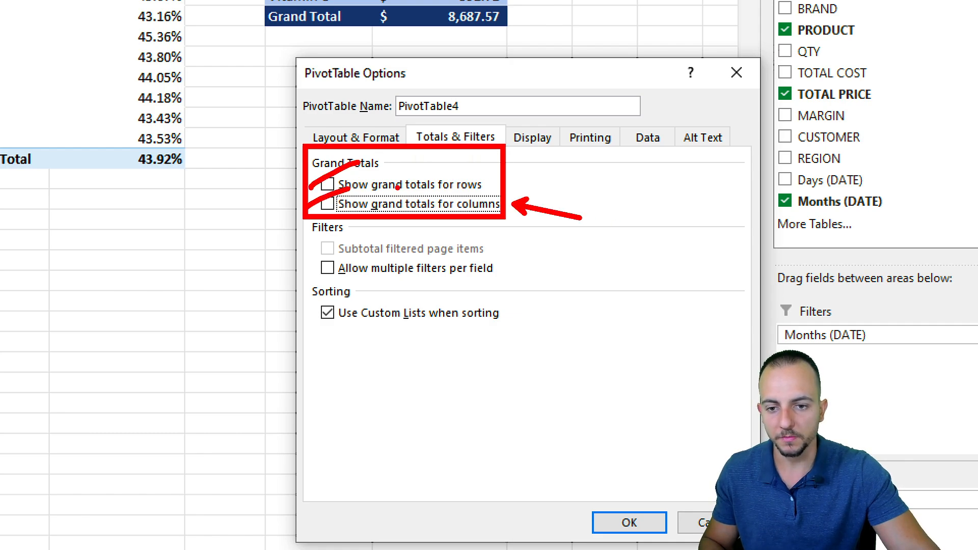
pyautogui.click(355, 137)
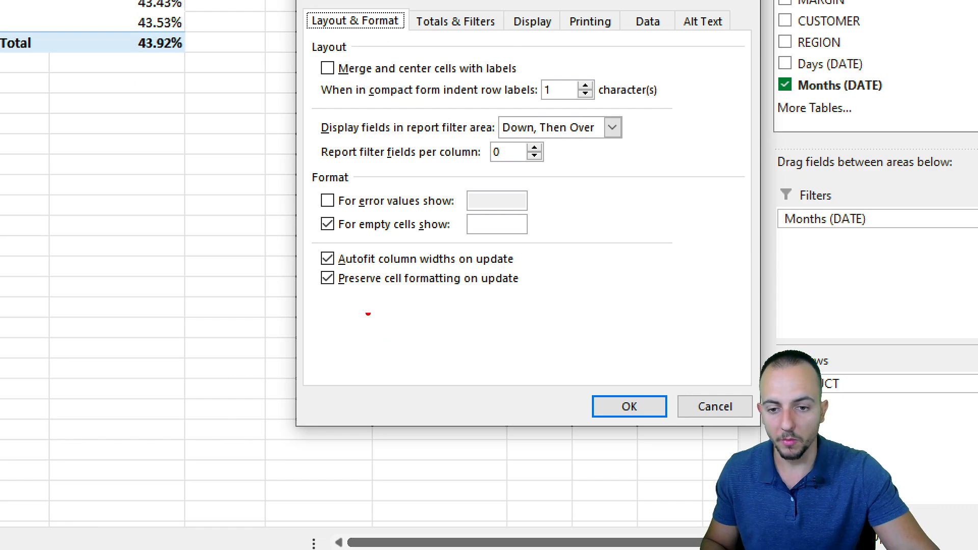
pyautogui.click(328, 258)
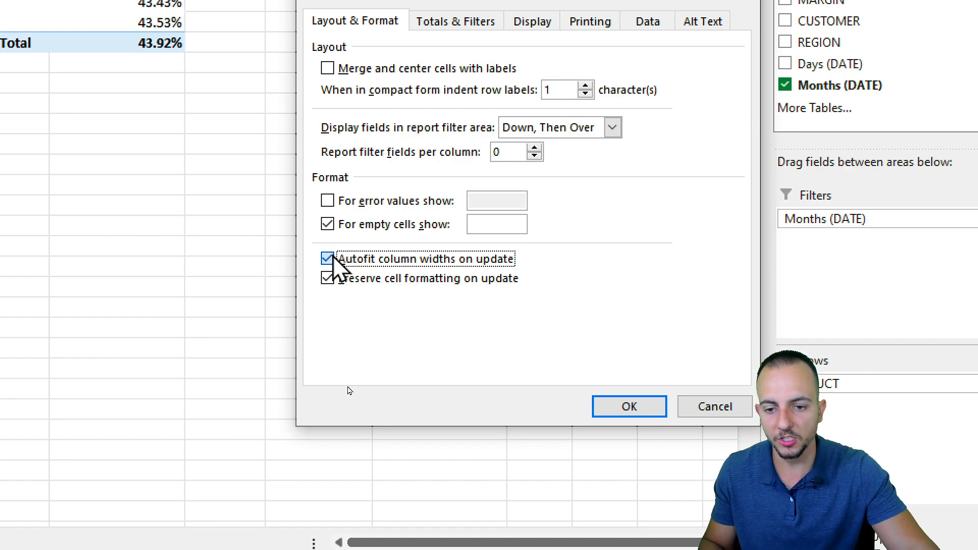
pyautogui.click(629, 406)
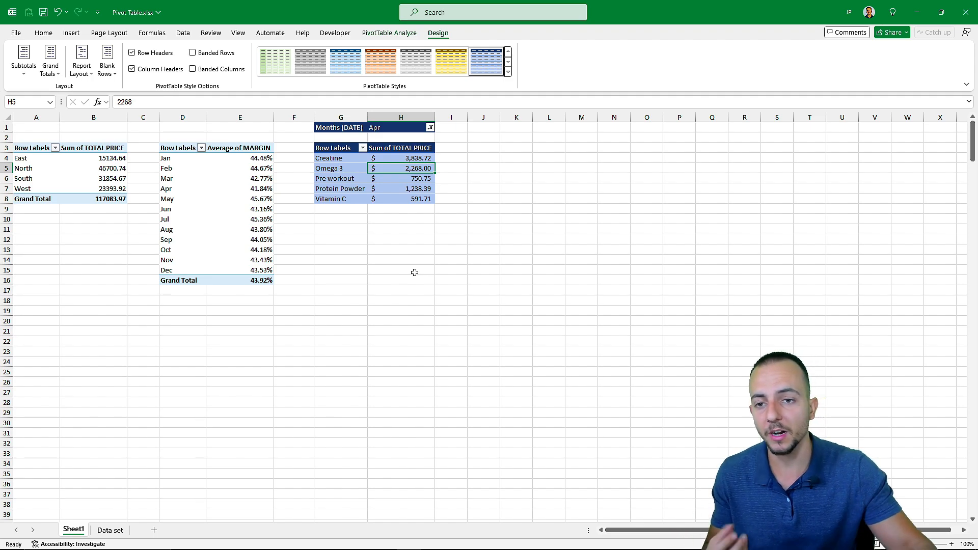
# Step: Confirm the options and return to the Home ribbon
pyautogui.click(43, 32)
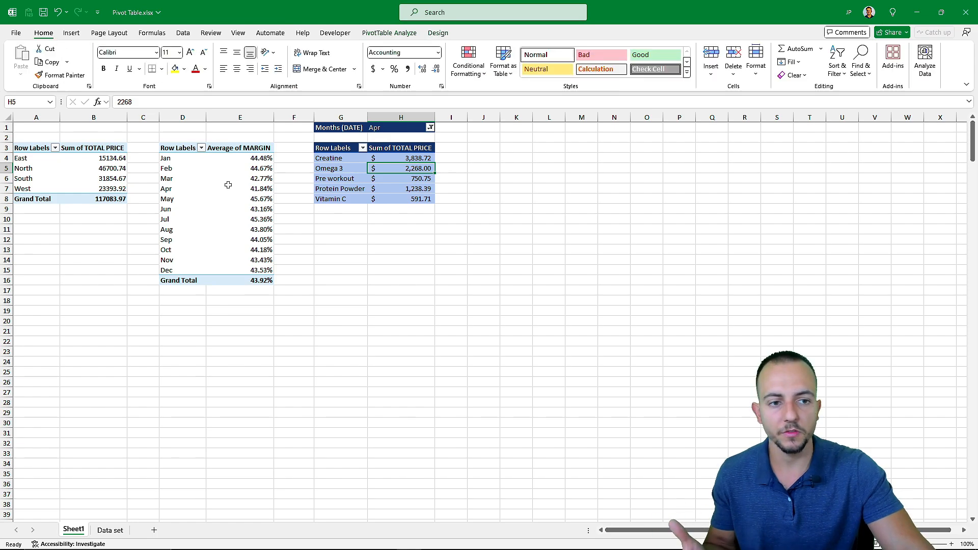
pyautogui.moveTo(422, 252)
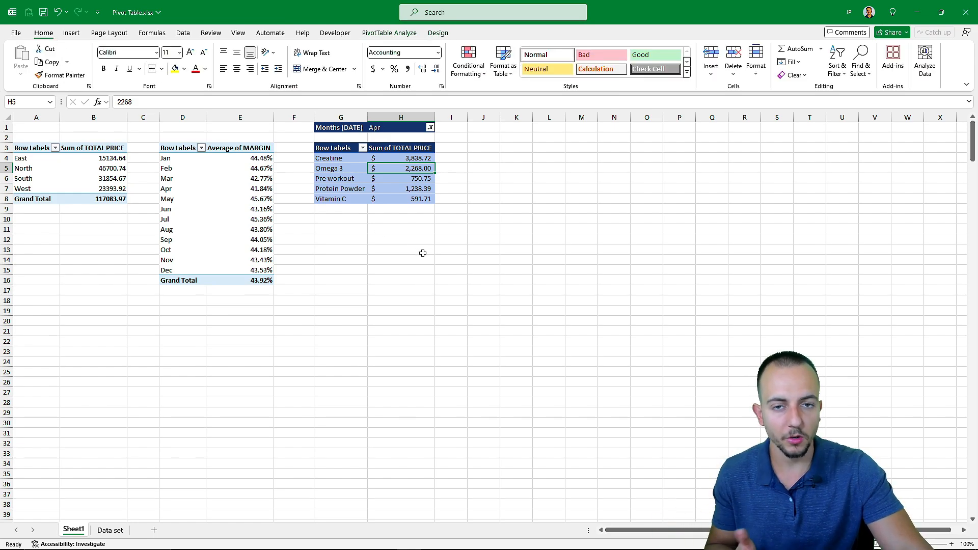